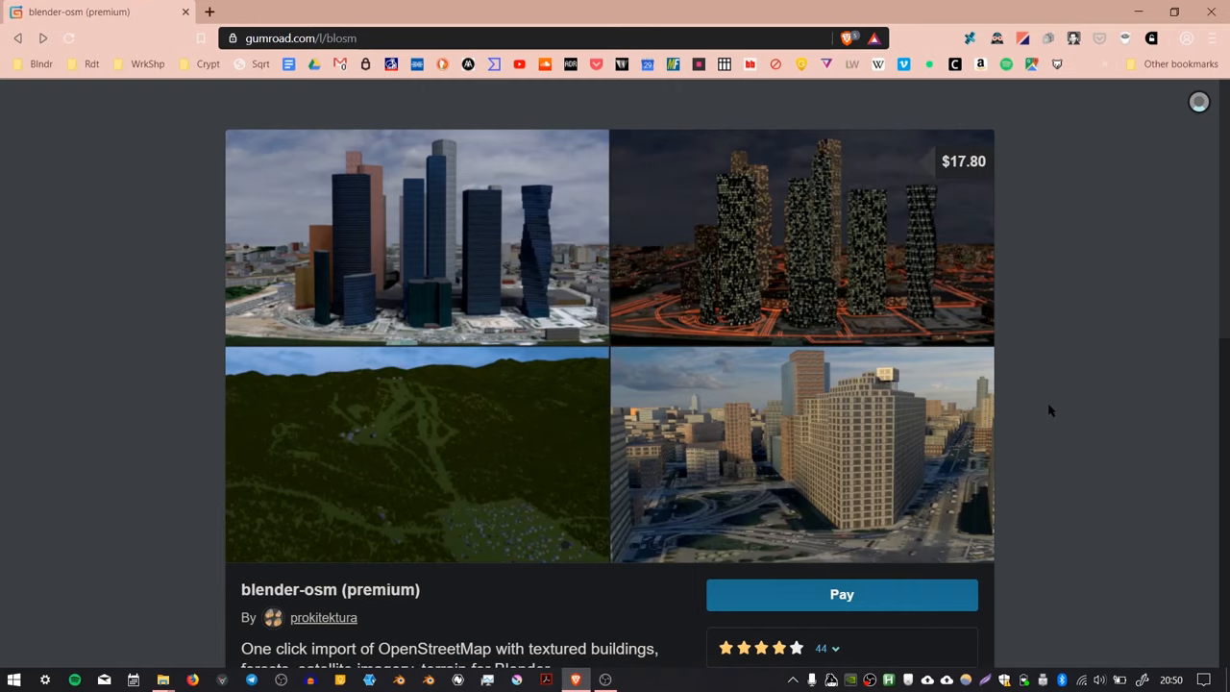
# Show the blender osm download folder, then bring Blender's default scene forward
pyautogui.click(308, 38)
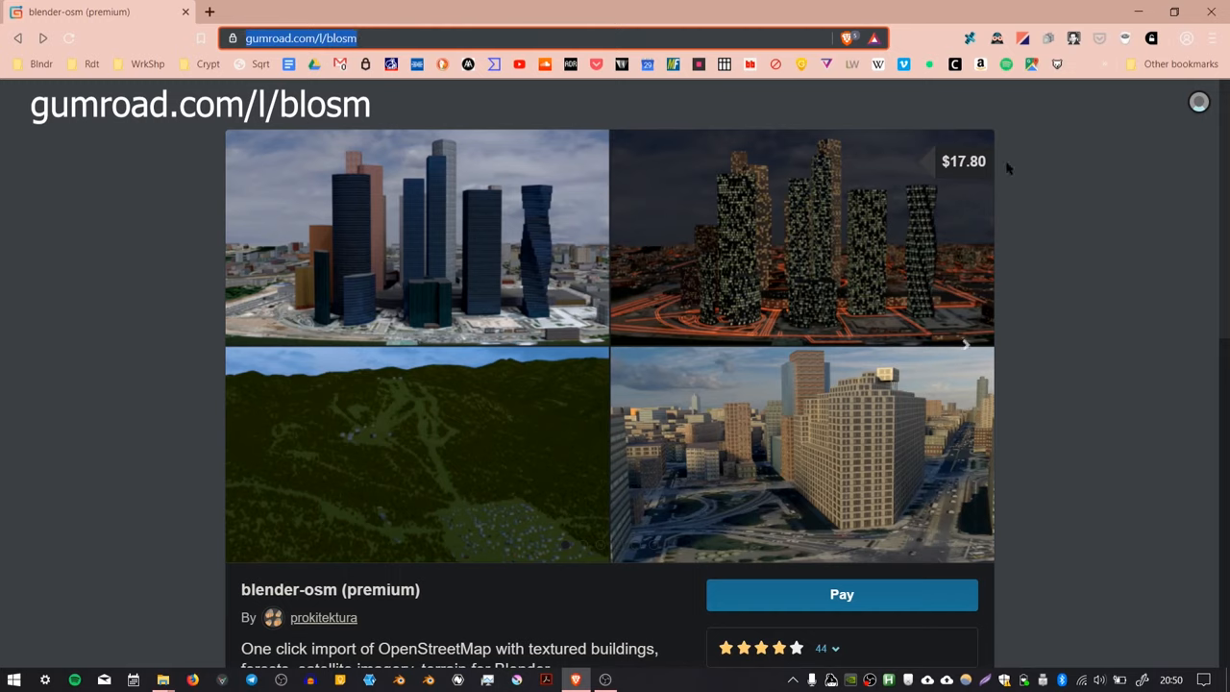
pyautogui.moveTo(1100, 172)
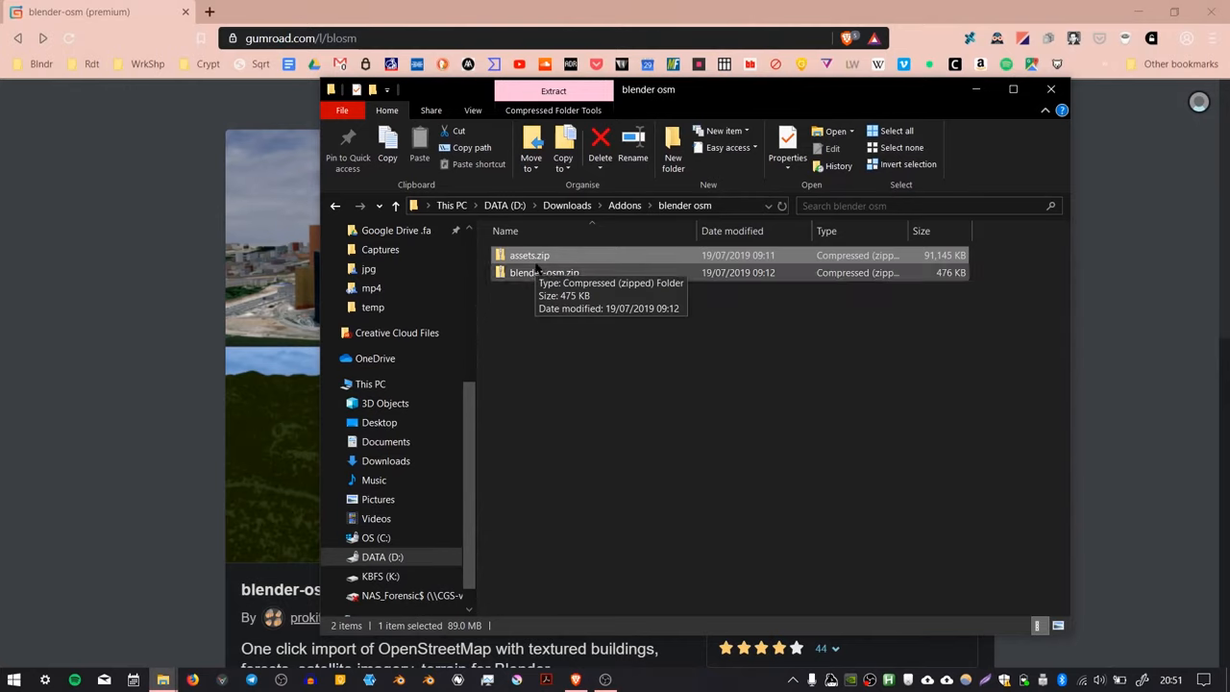
pyautogui.moveTo(538, 295)
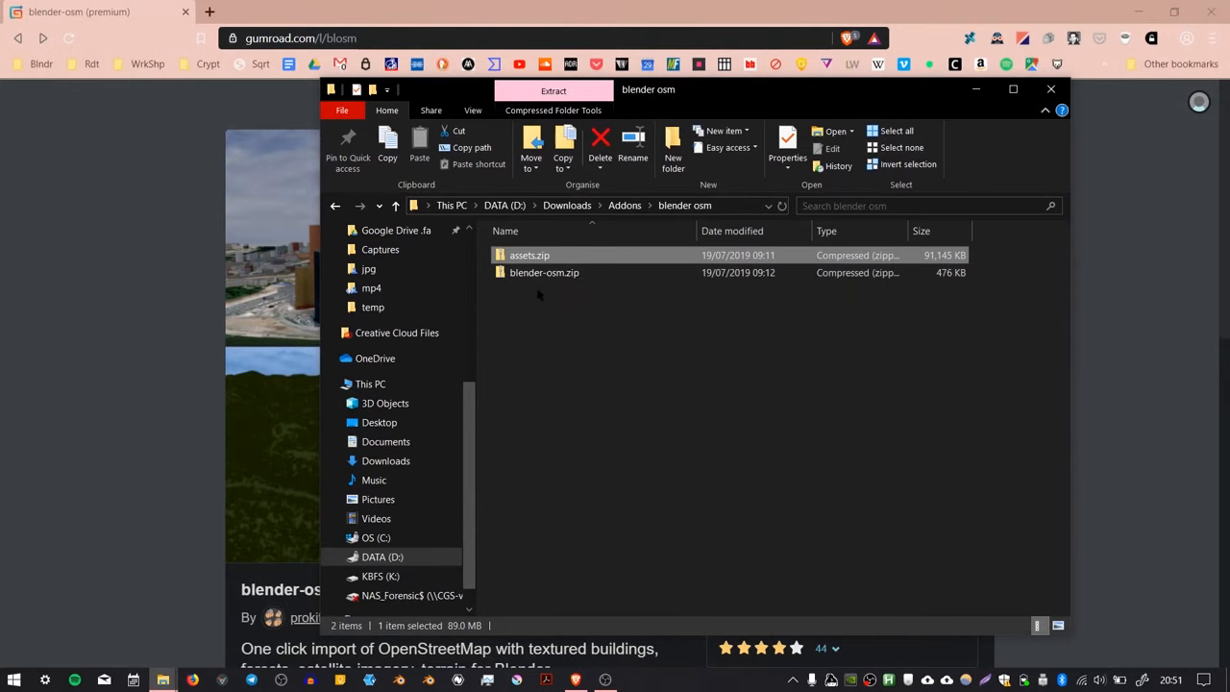
pyautogui.moveTo(546, 289)
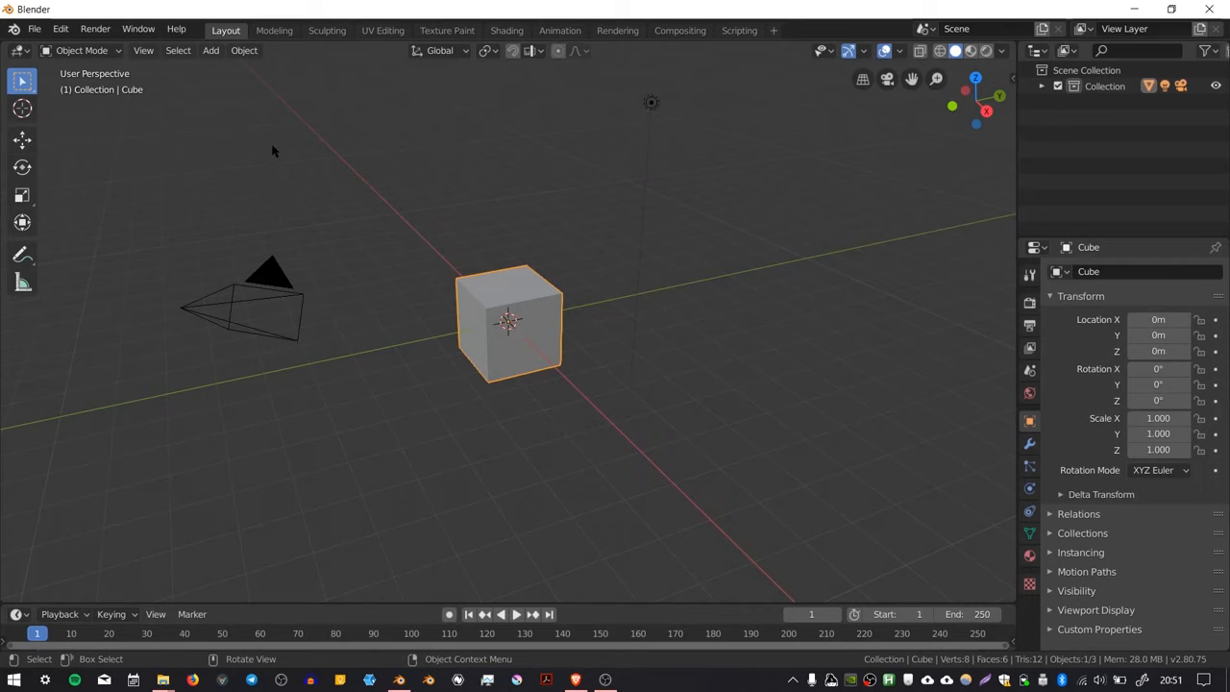
# Install the blender-osm.zip add-on archive from Preferences > Add-ons
pyautogui.click(61, 28)
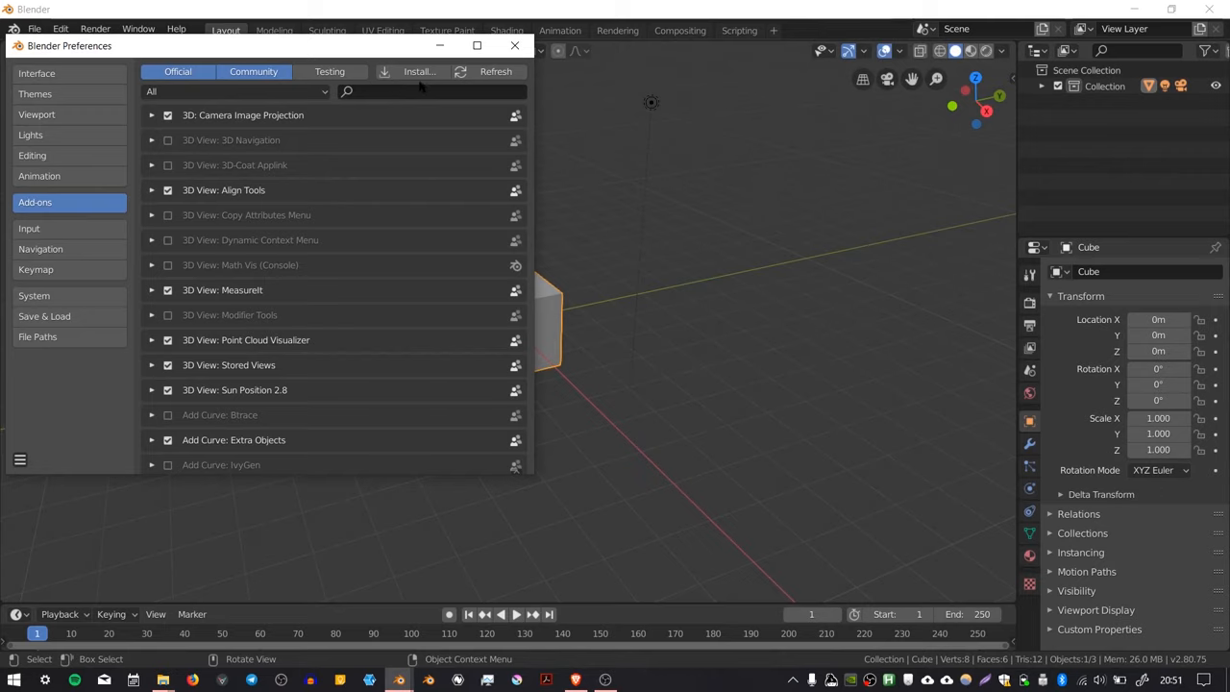
pyautogui.click(419, 71)
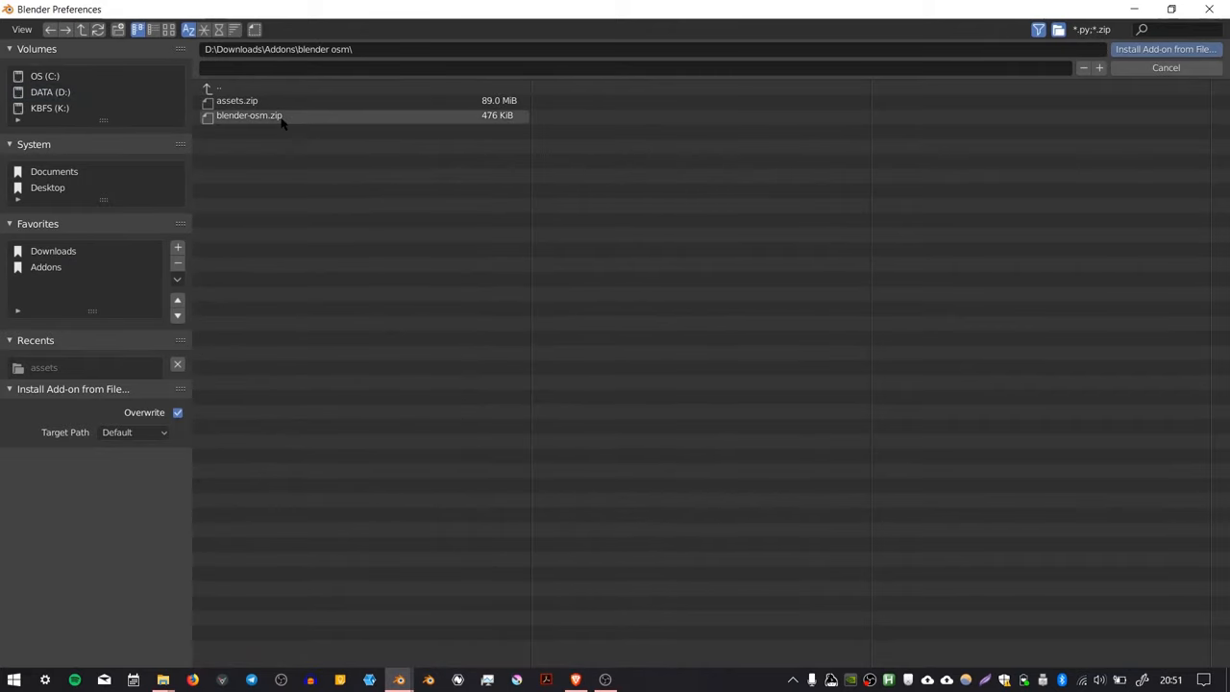
pyautogui.moveTo(249, 123)
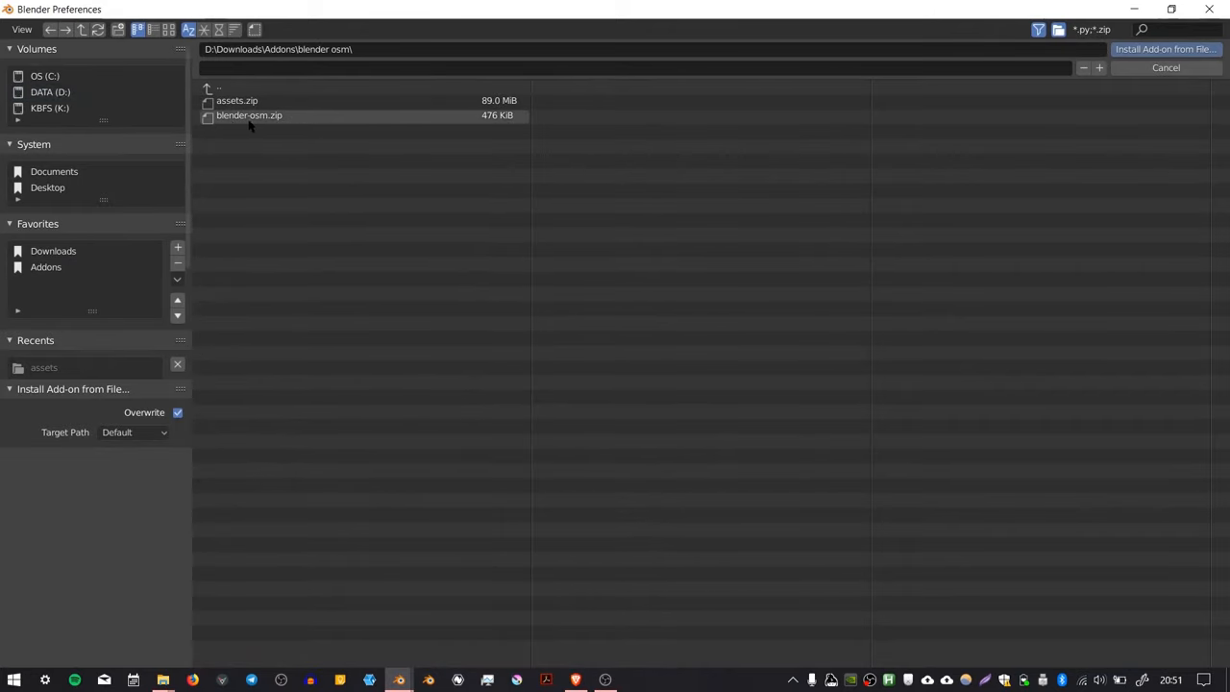
pyautogui.click(248, 116)
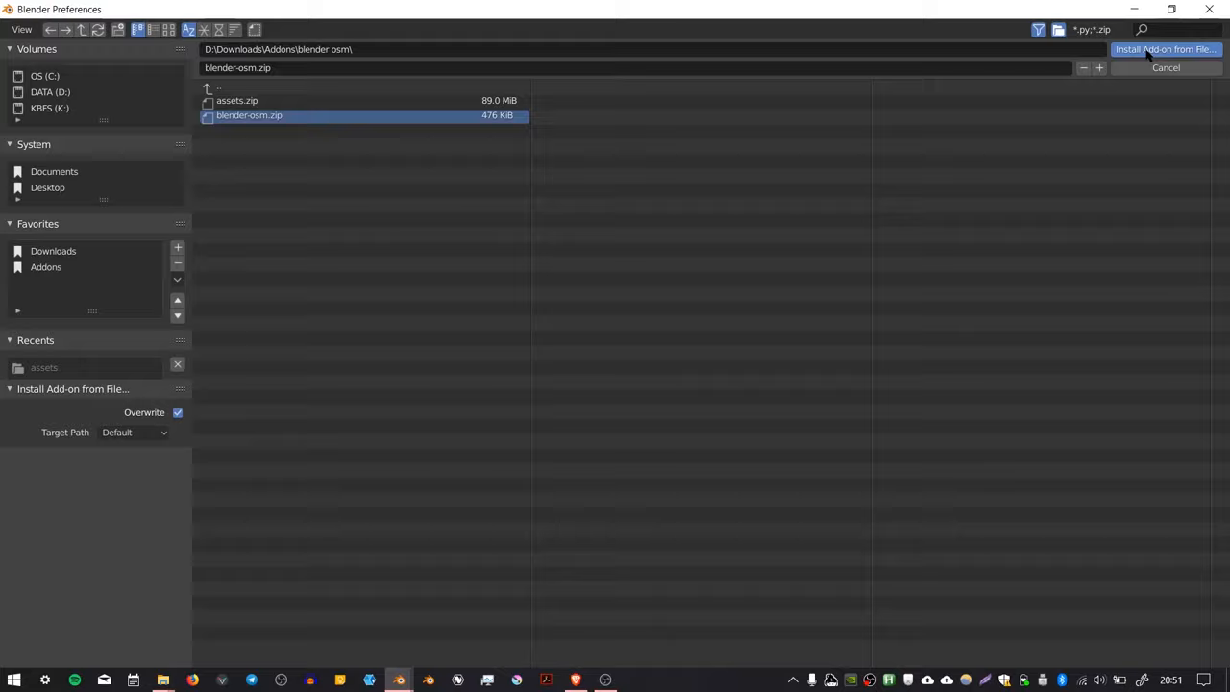
pyautogui.click(1161, 49)
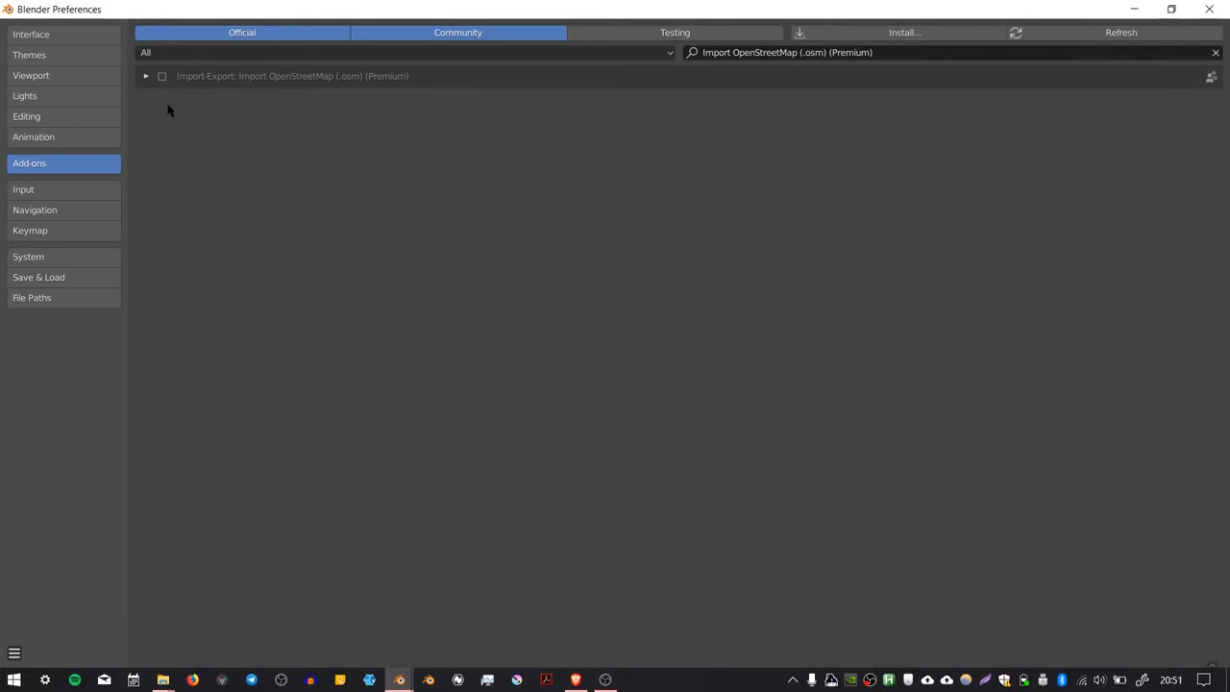
pyautogui.moveTo(162, 77)
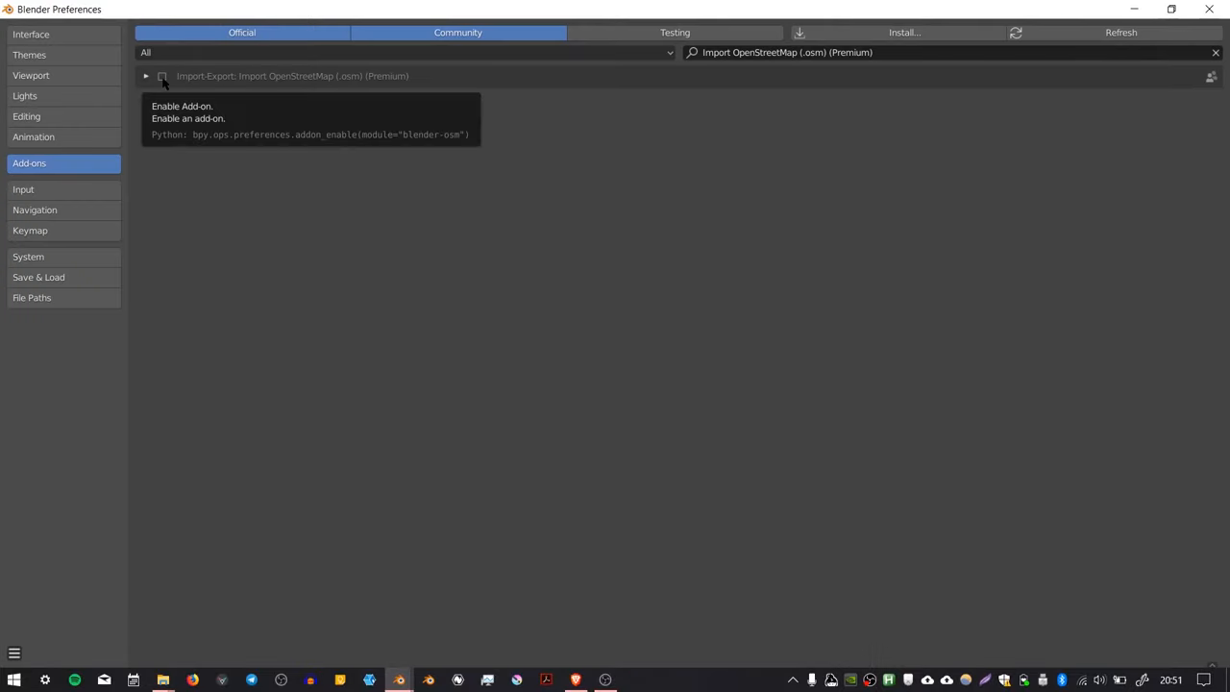
# Enable Import OpenStreetMap (.osm) (Premium) and return to File Explorer
pyautogui.click(163, 76)
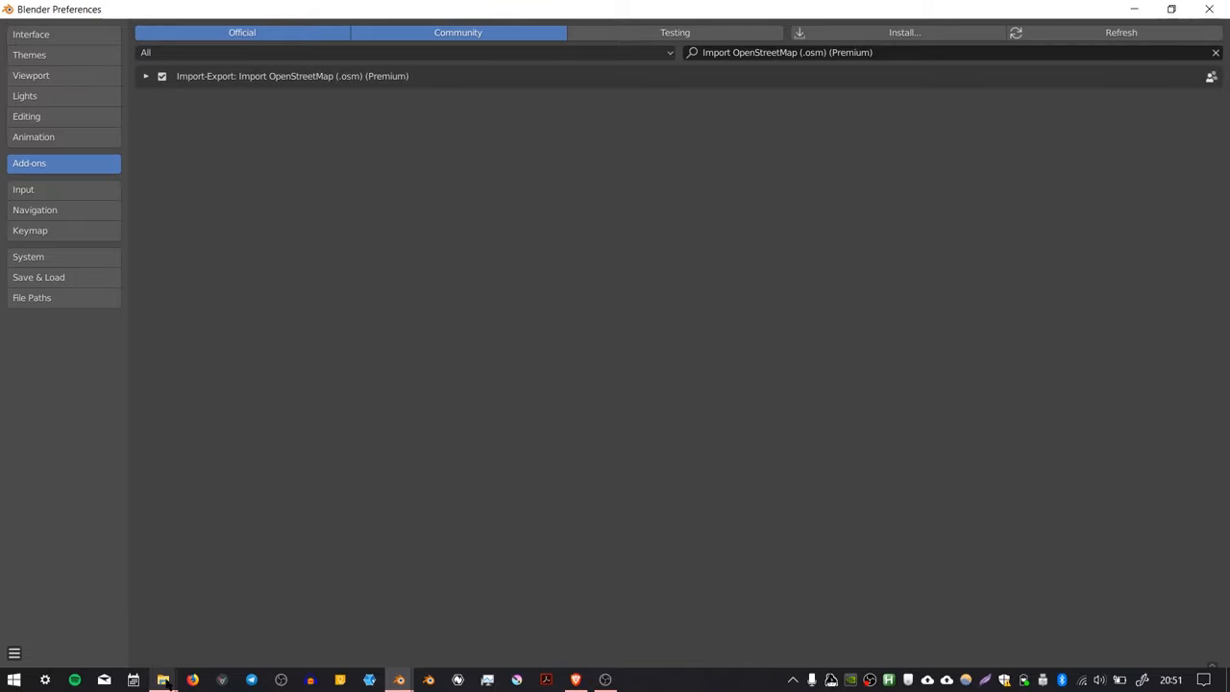
pyautogui.click(163, 679)
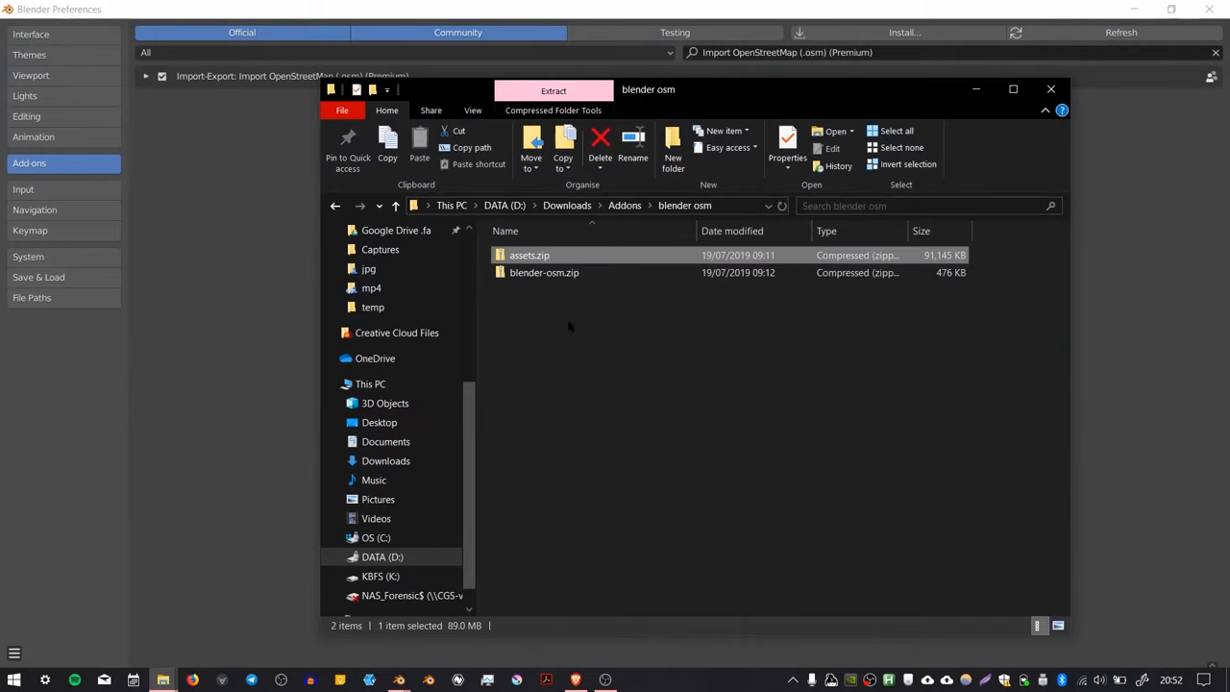
pyautogui.moveTo(541, 309)
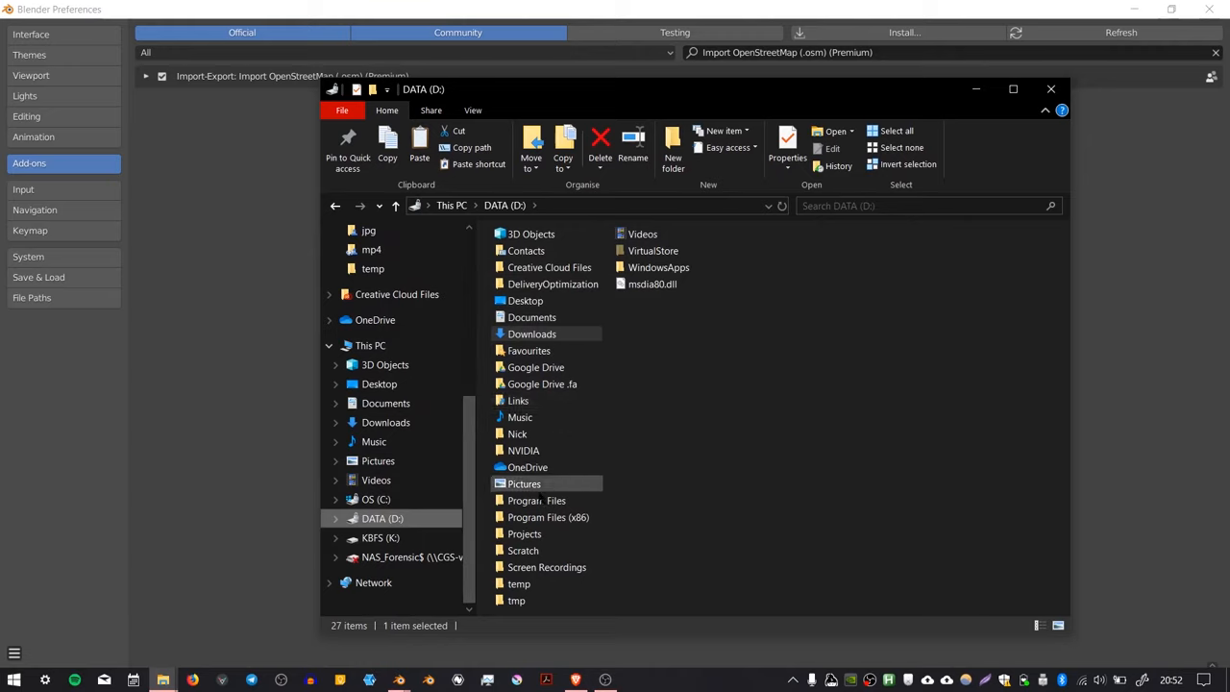
# Extract assets.zip in D:\Scratch\blender osm
pyautogui.doubleClick(523, 550)
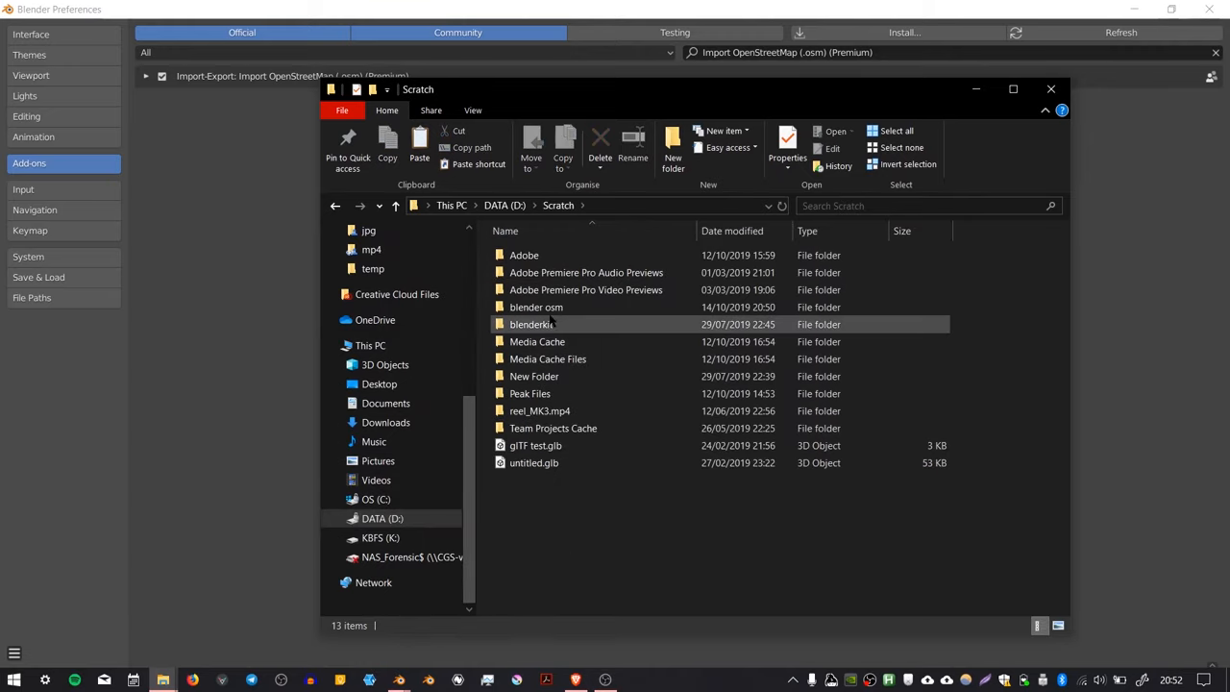
pyautogui.doubleClick(536, 307)
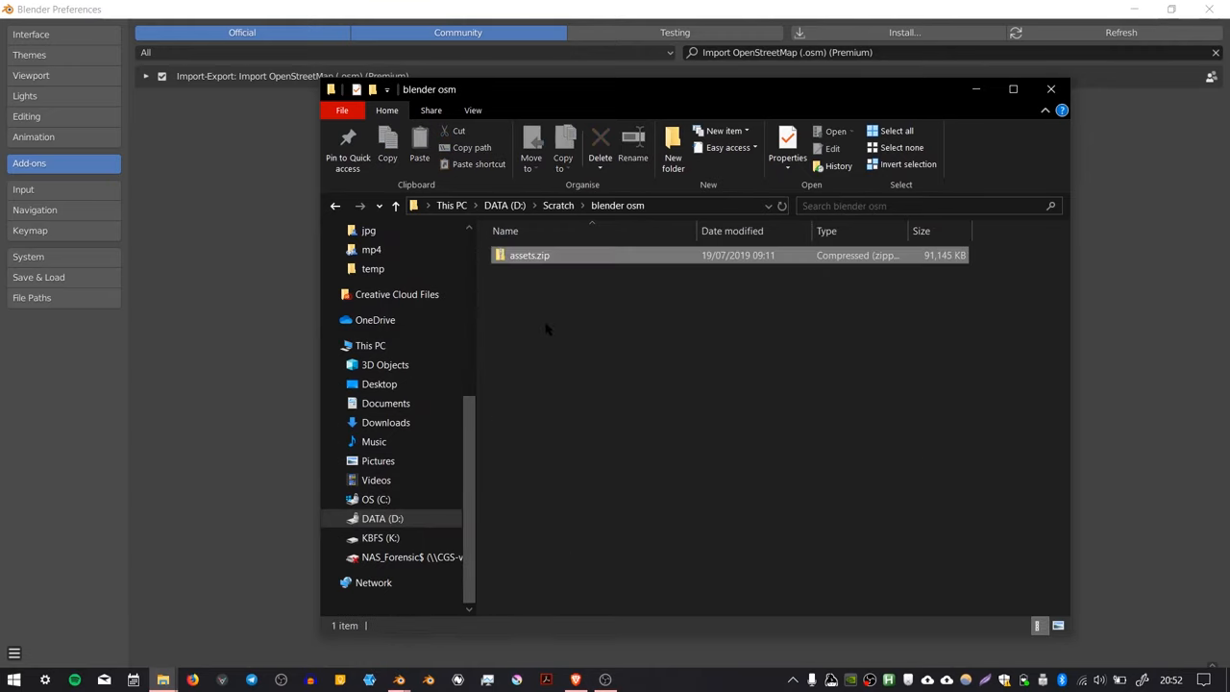
pyautogui.click(529, 254)
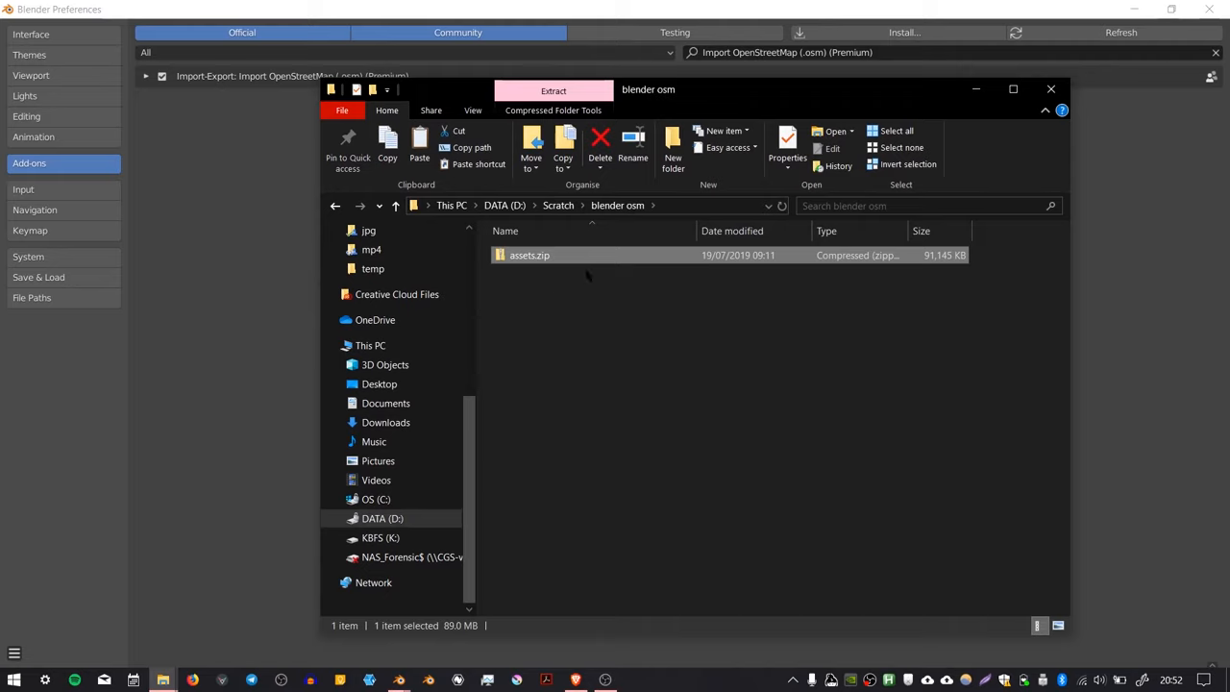
pyautogui.moveTo(530, 255)
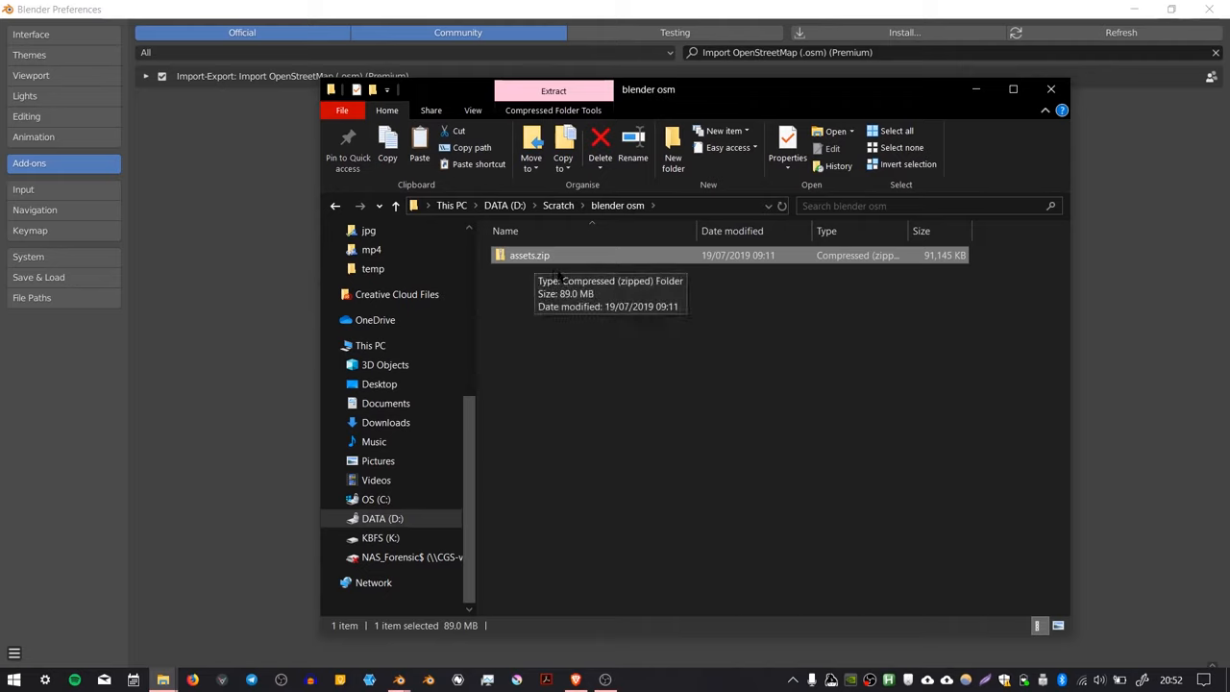
pyautogui.moveTo(548, 272)
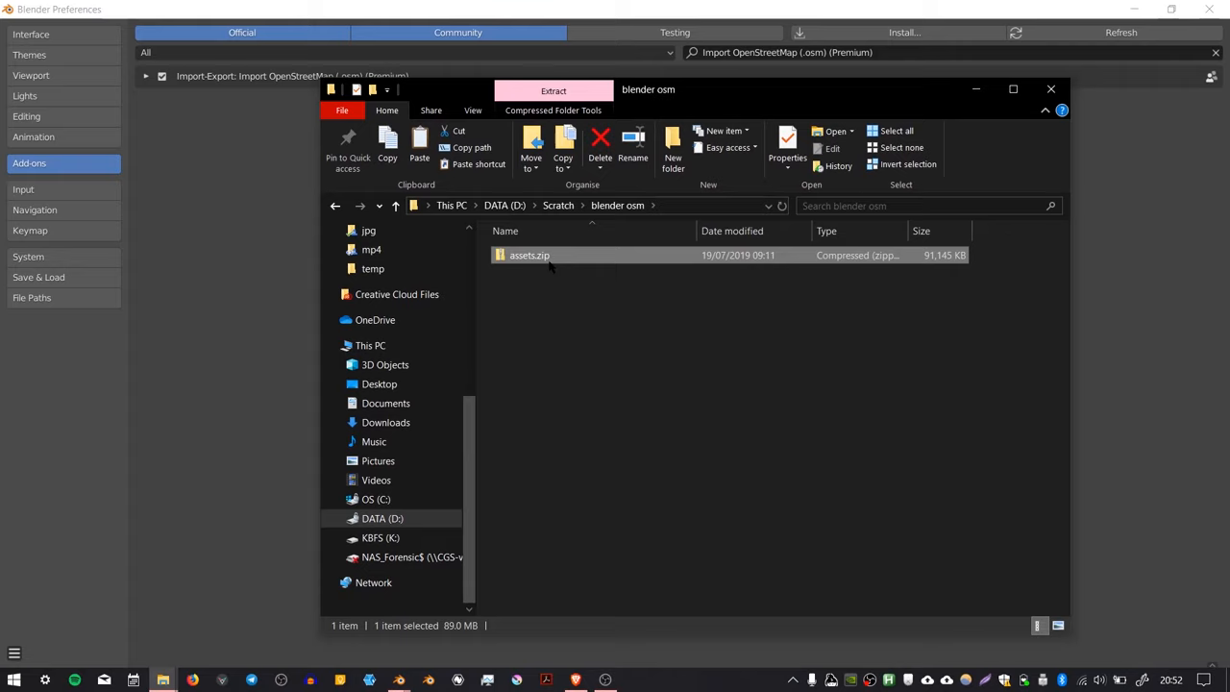
pyautogui.moveTo(531, 255)
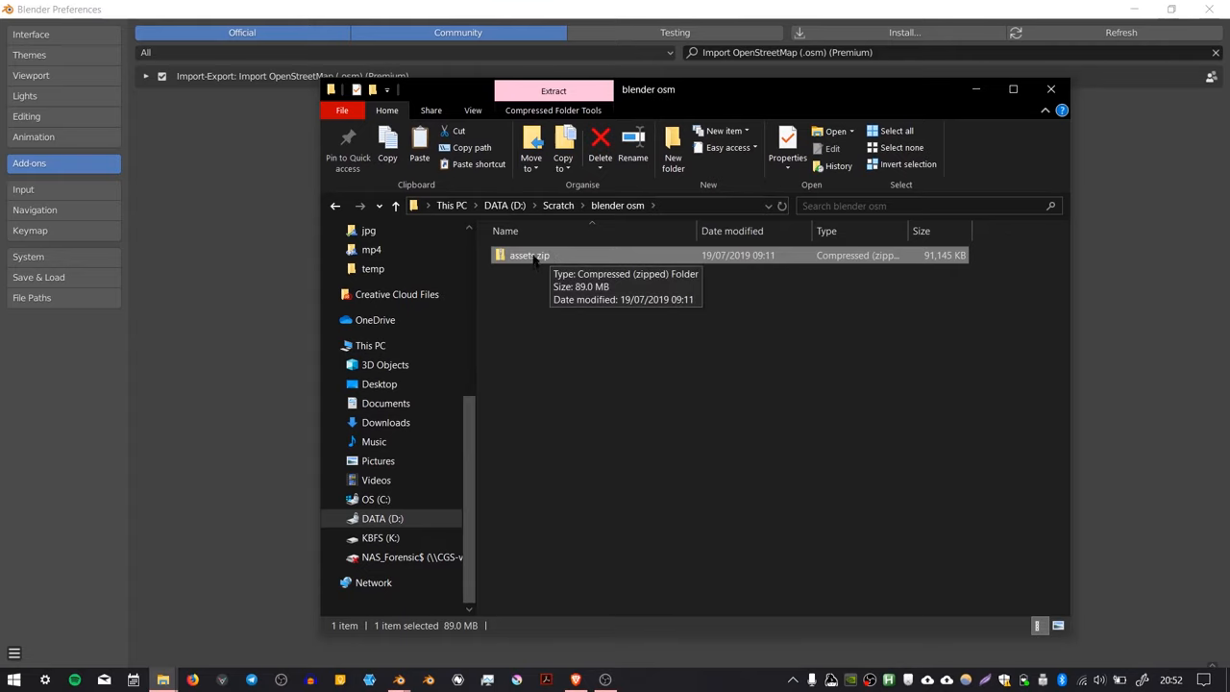
pyautogui.rightClick(528, 255)
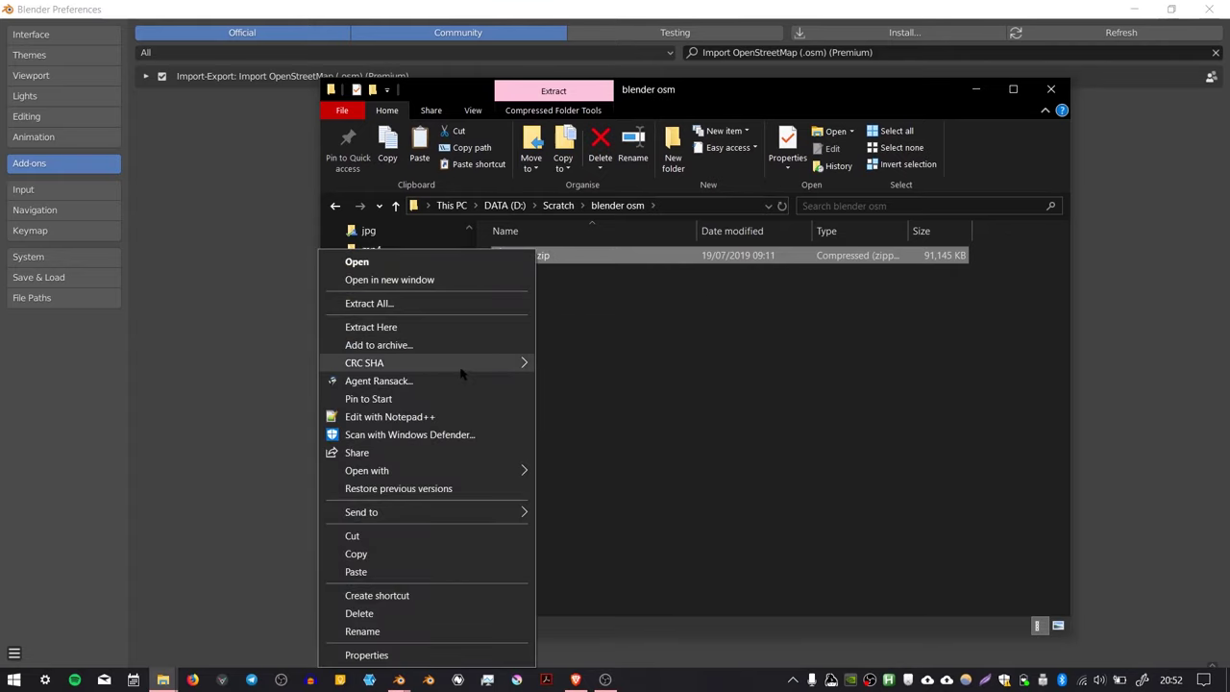
pyautogui.click(371, 326)
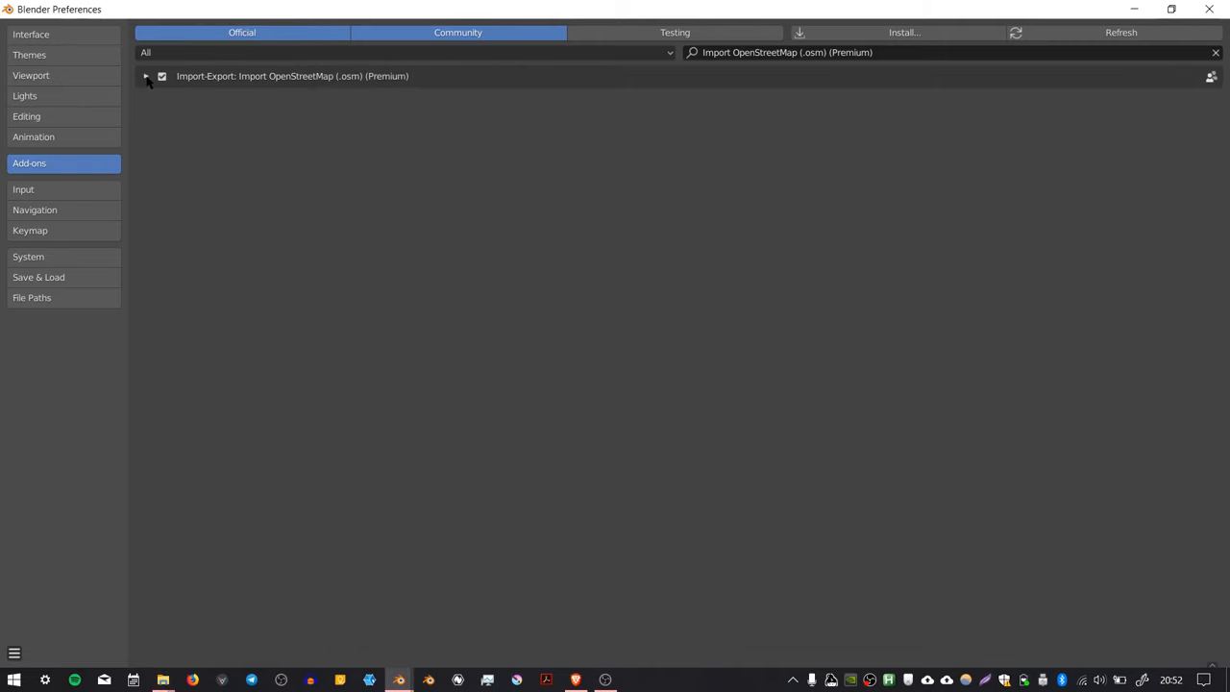
# Expand the OpenStreetMap add-on entry to reveal version 1.0.19 and its directory and token fields
pyautogui.click(146, 76)
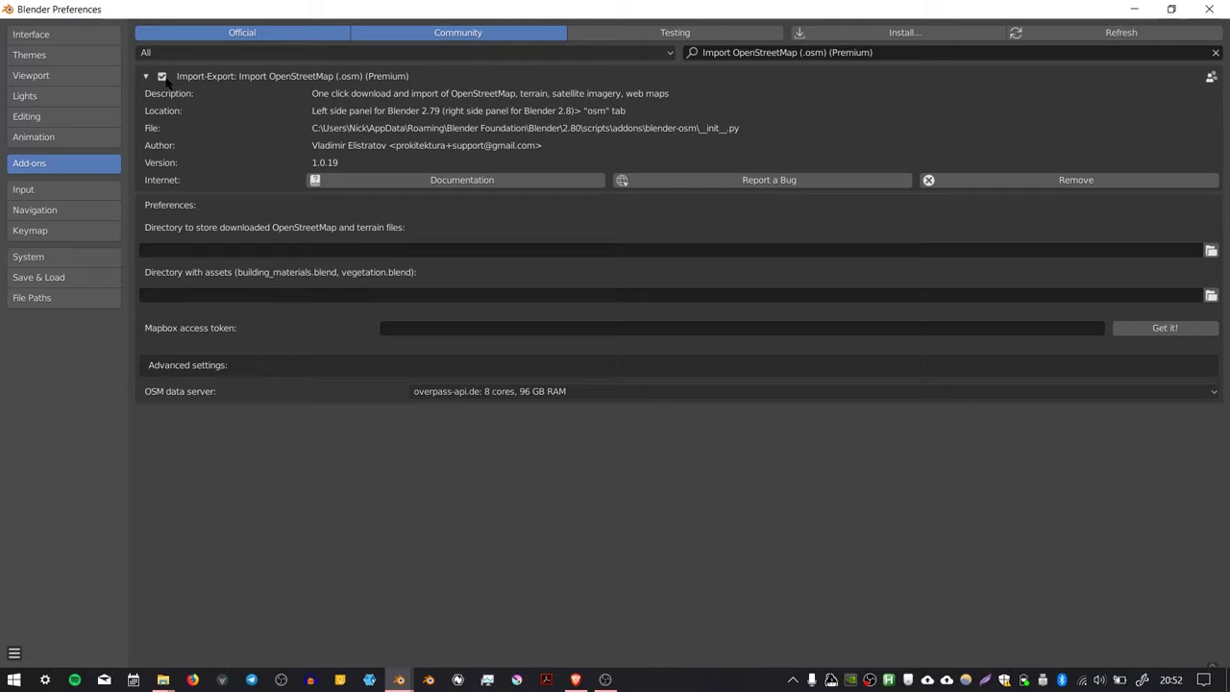
pyautogui.moveTo(282, 163)
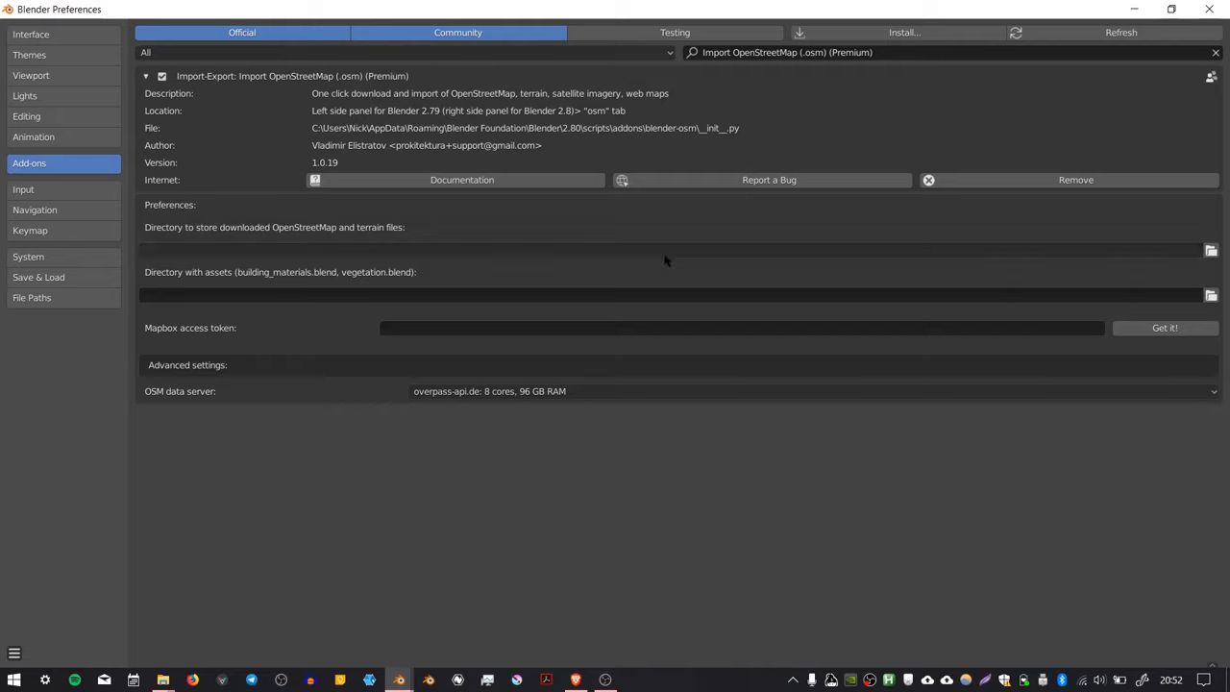
pyautogui.moveTo(424, 279)
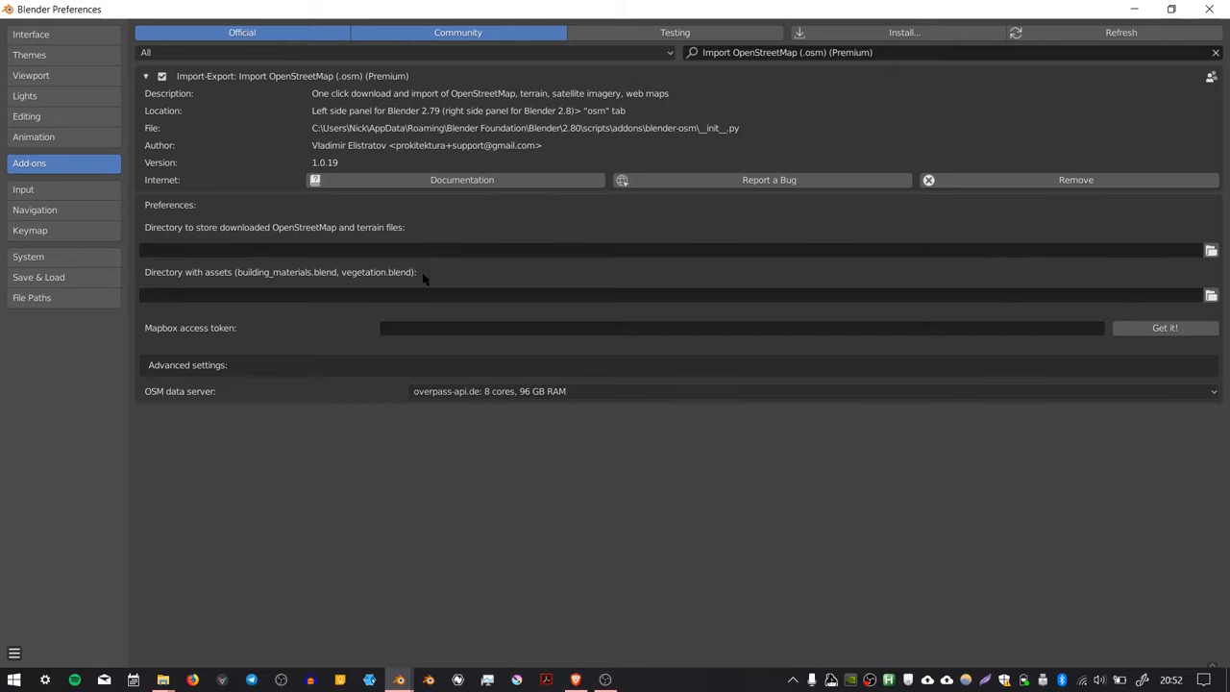
# Point 'Directory with assets' to D:\Scratch\blender osm\assets\
pyautogui.click(1211, 249)
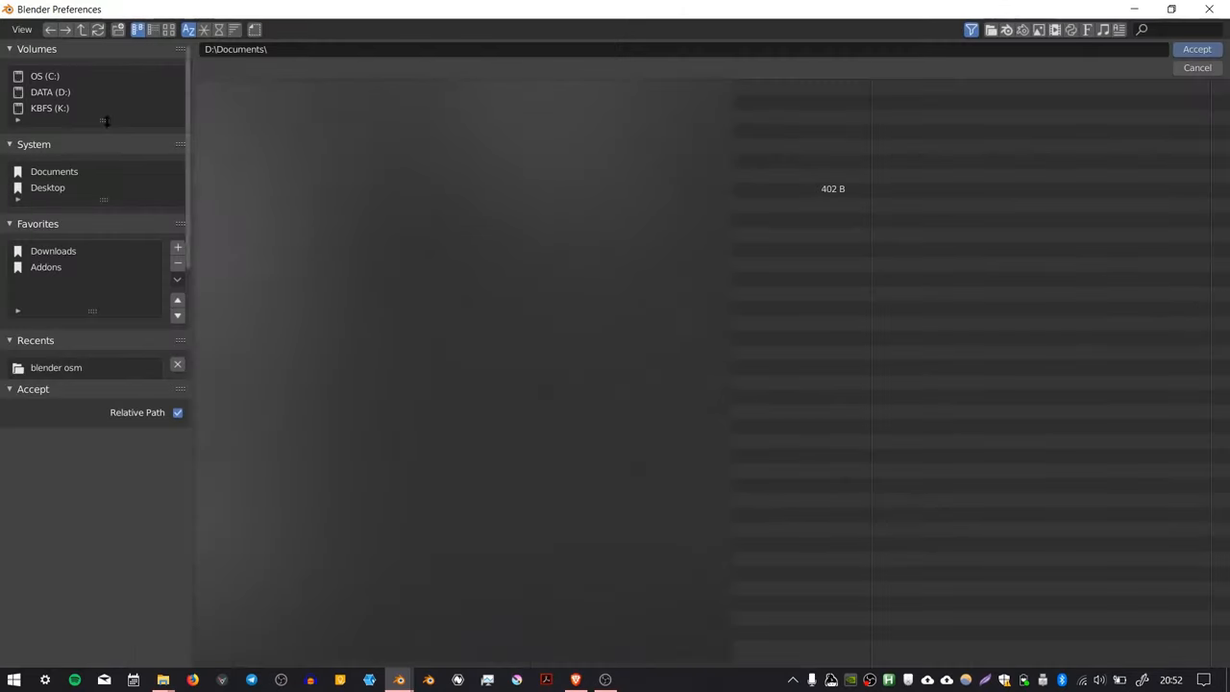
pyautogui.click(50, 92)
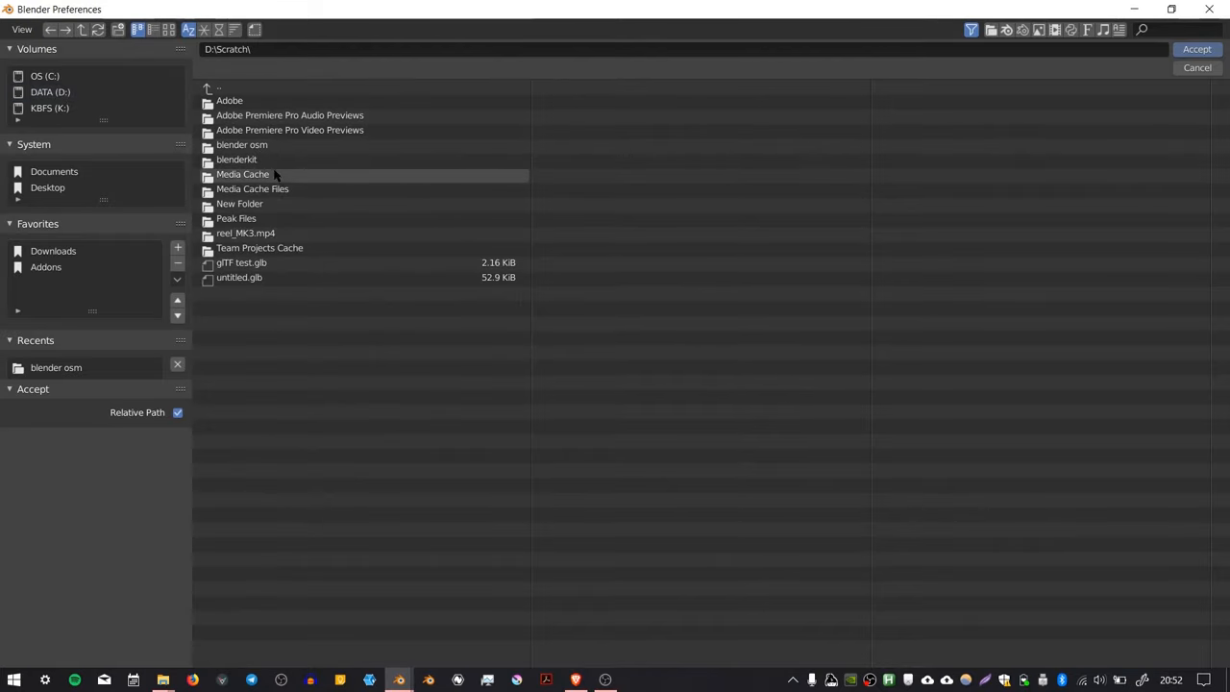
pyautogui.doubleClick(243, 144)
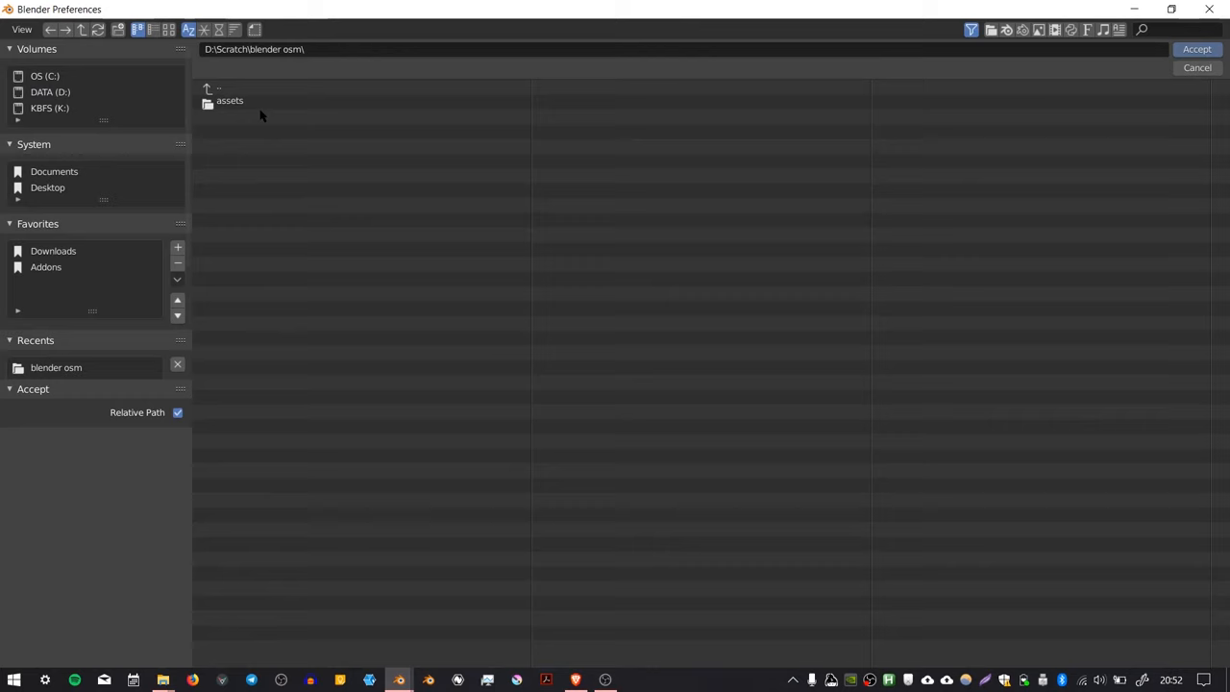
pyautogui.doubleClick(230, 100)
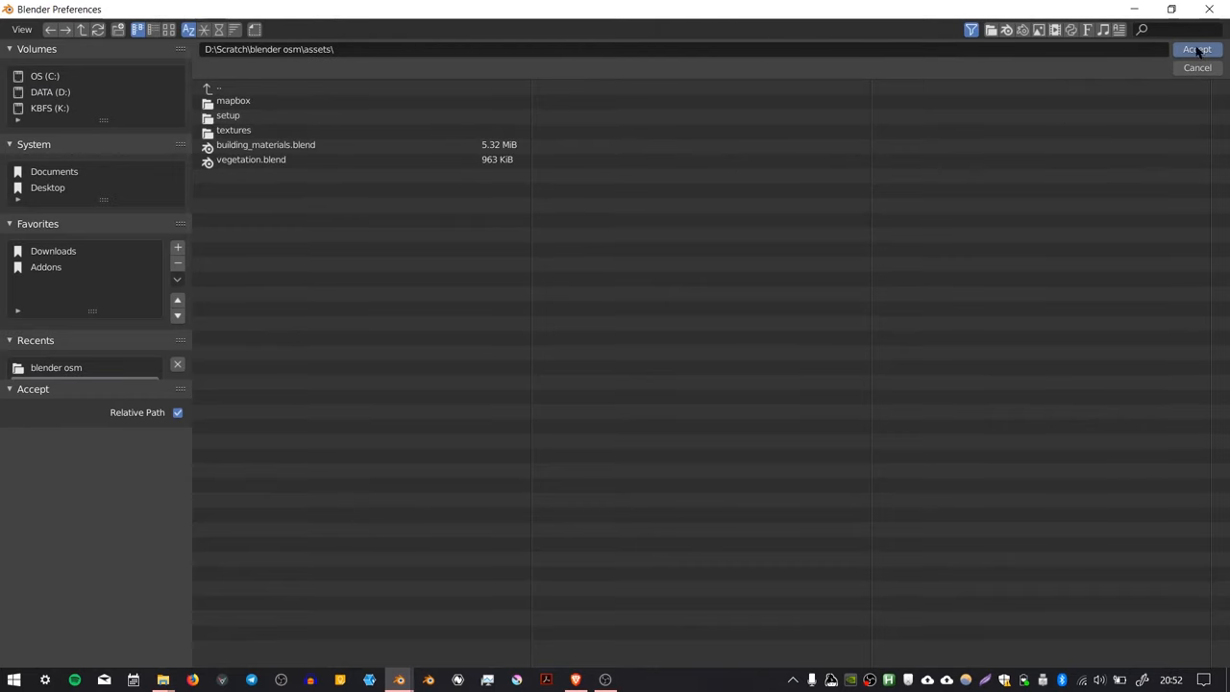
pyautogui.click(1196, 49)
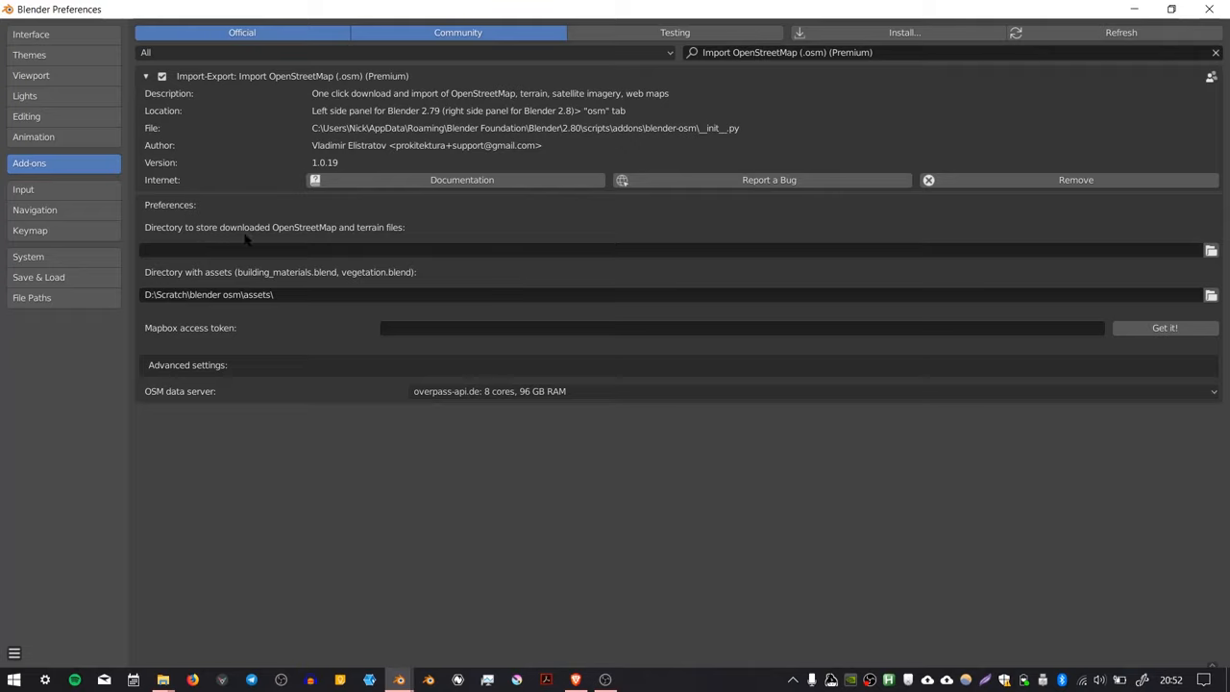
pyautogui.moveTo(1075, 226)
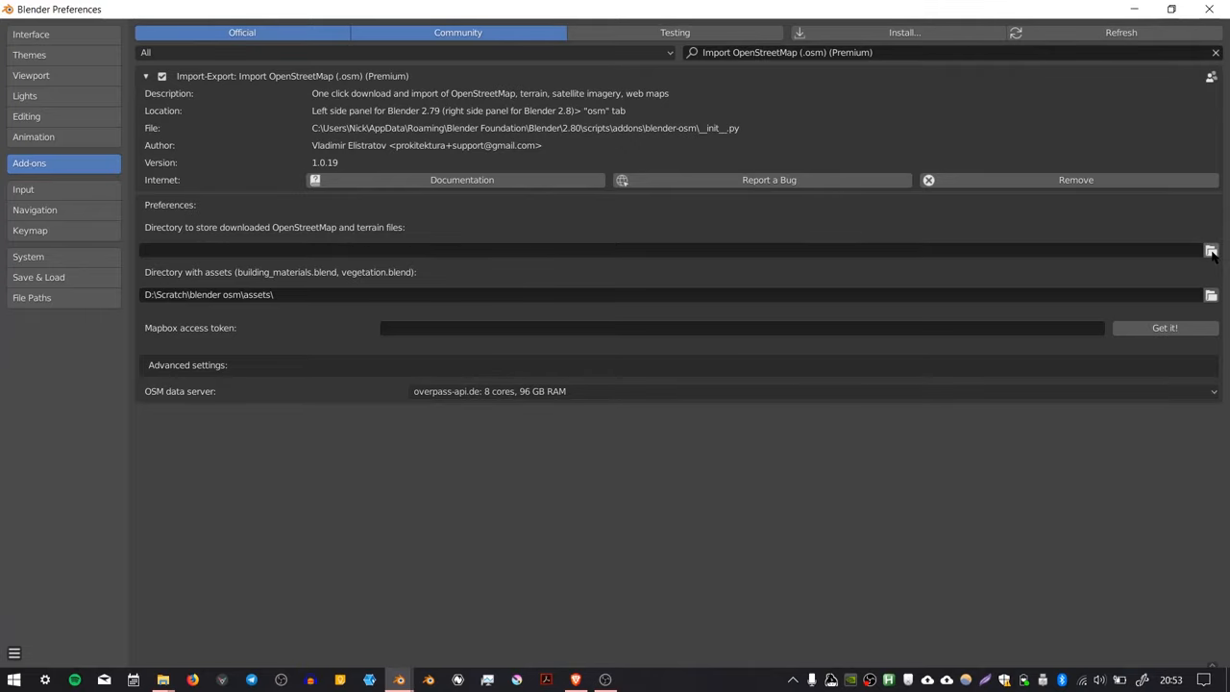
# Set the OpenStreetMap and terrain download directory to D:\Scratch\blender osm\
pyautogui.click(1212, 251)
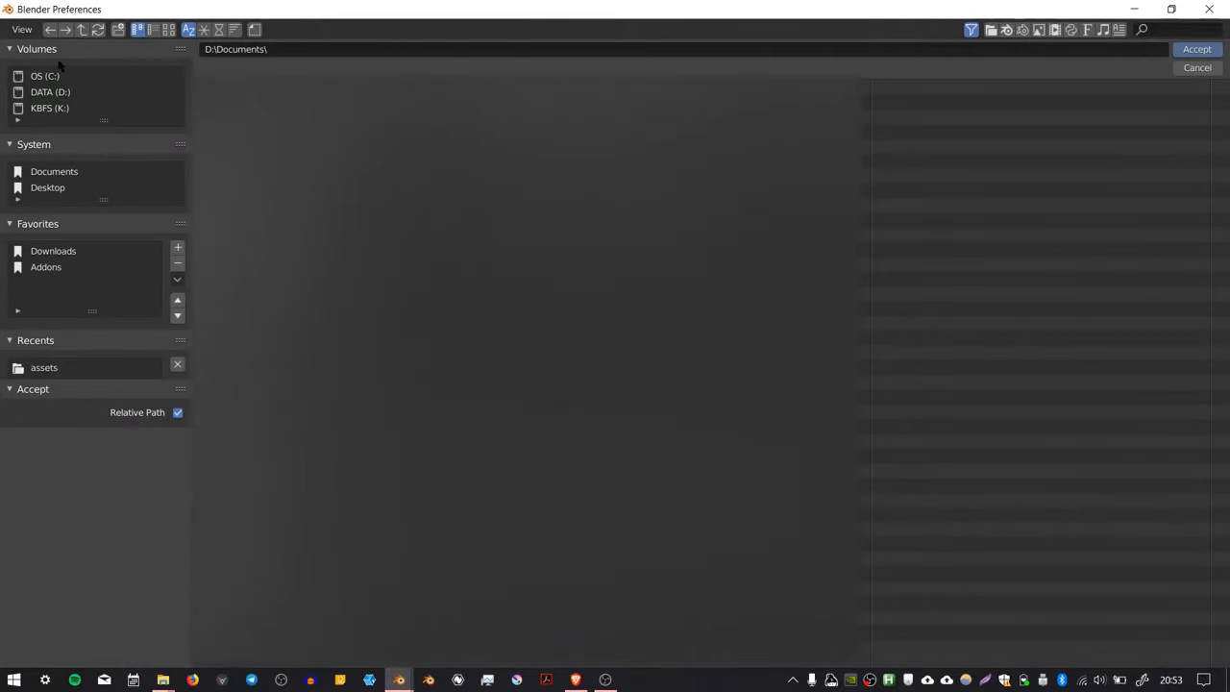
pyautogui.click(53, 92)
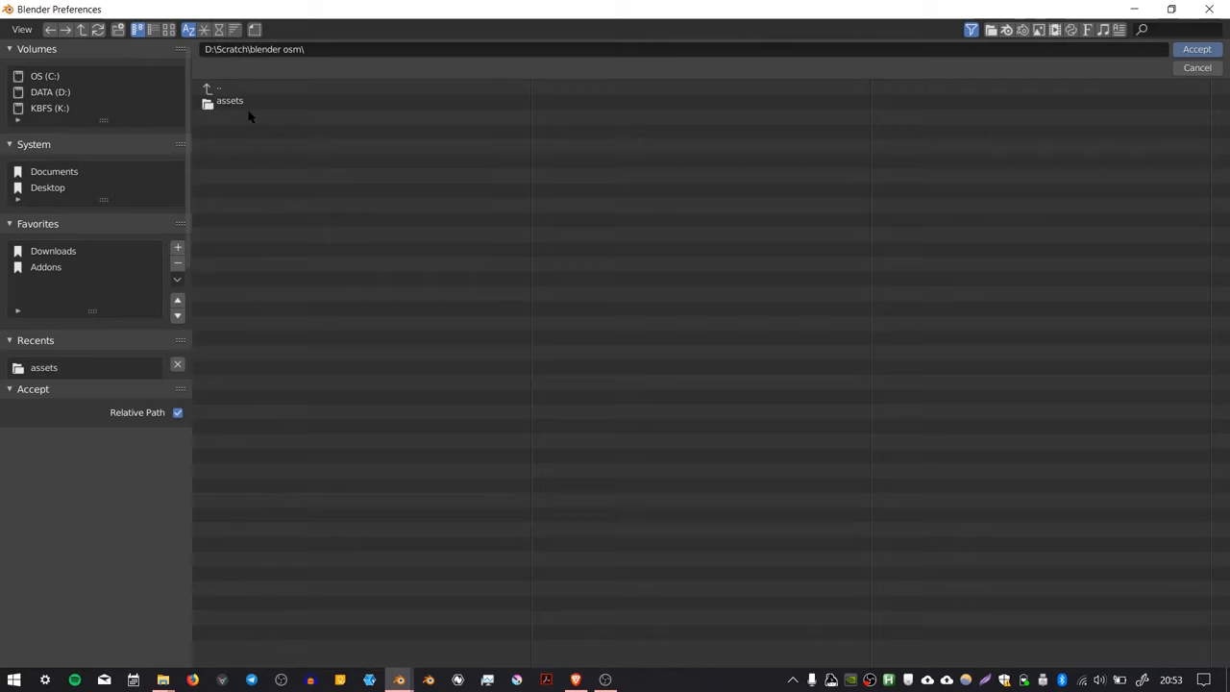
pyautogui.moveTo(1152, 93)
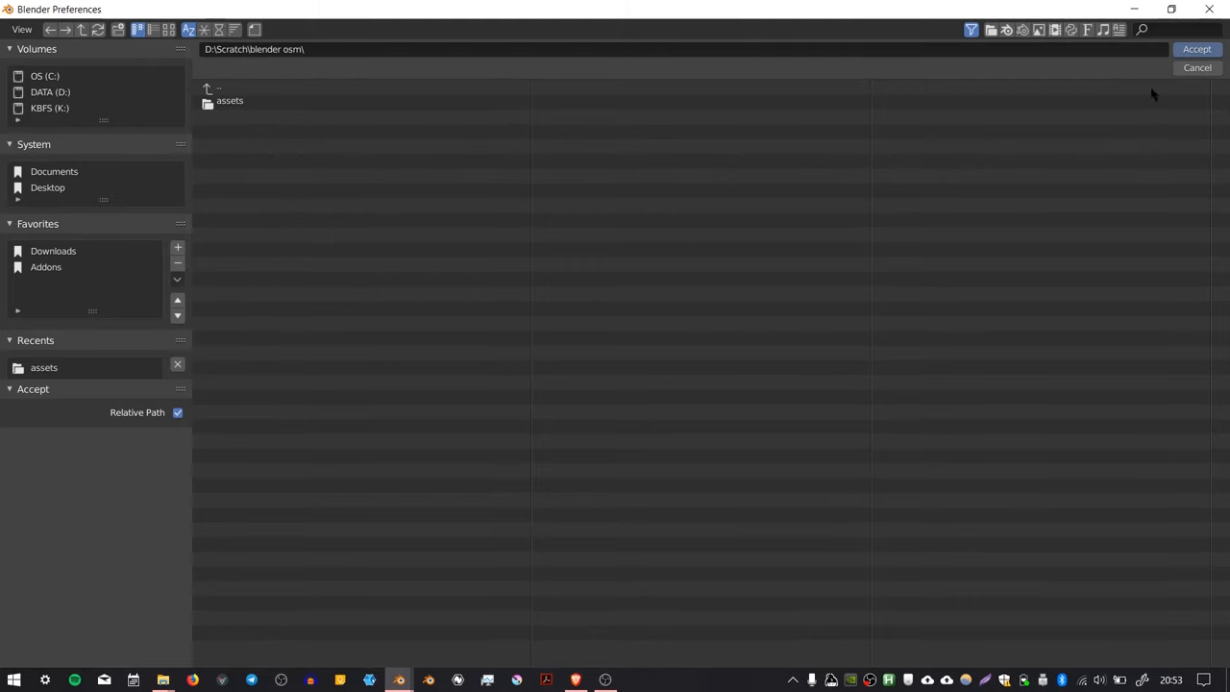
pyautogui.click(1202, 48)
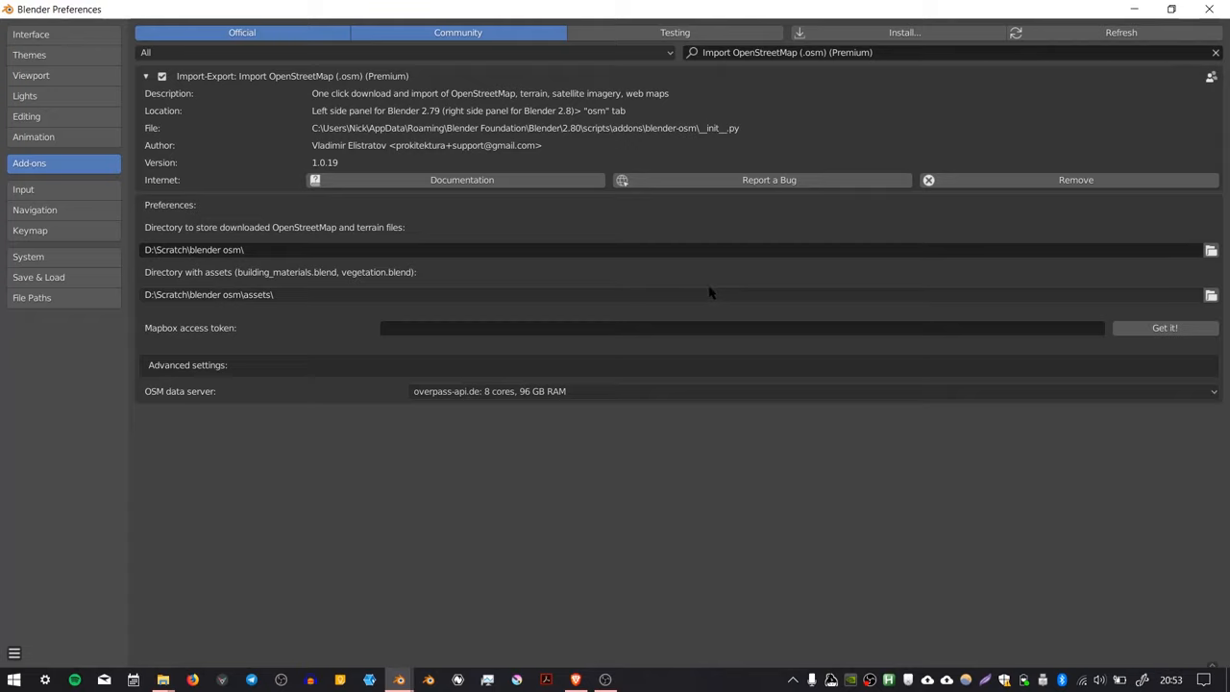
pyautogui.moveTo(901, 281)
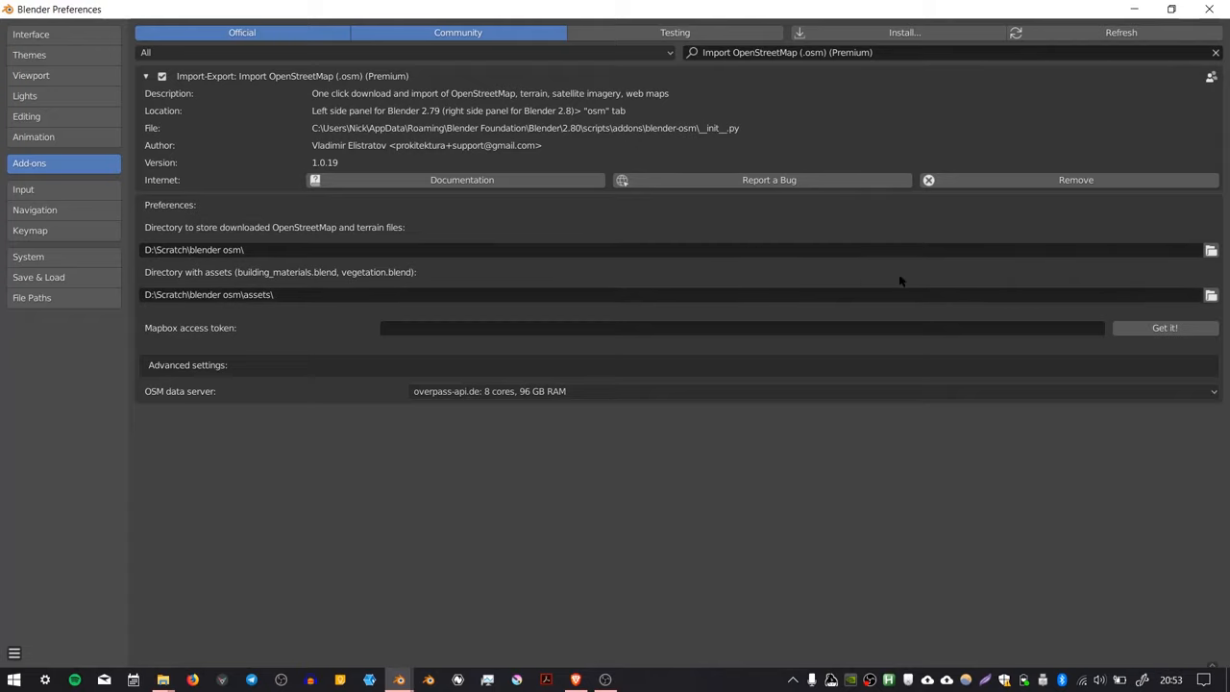
pyautogui.moveTo(204, 336)
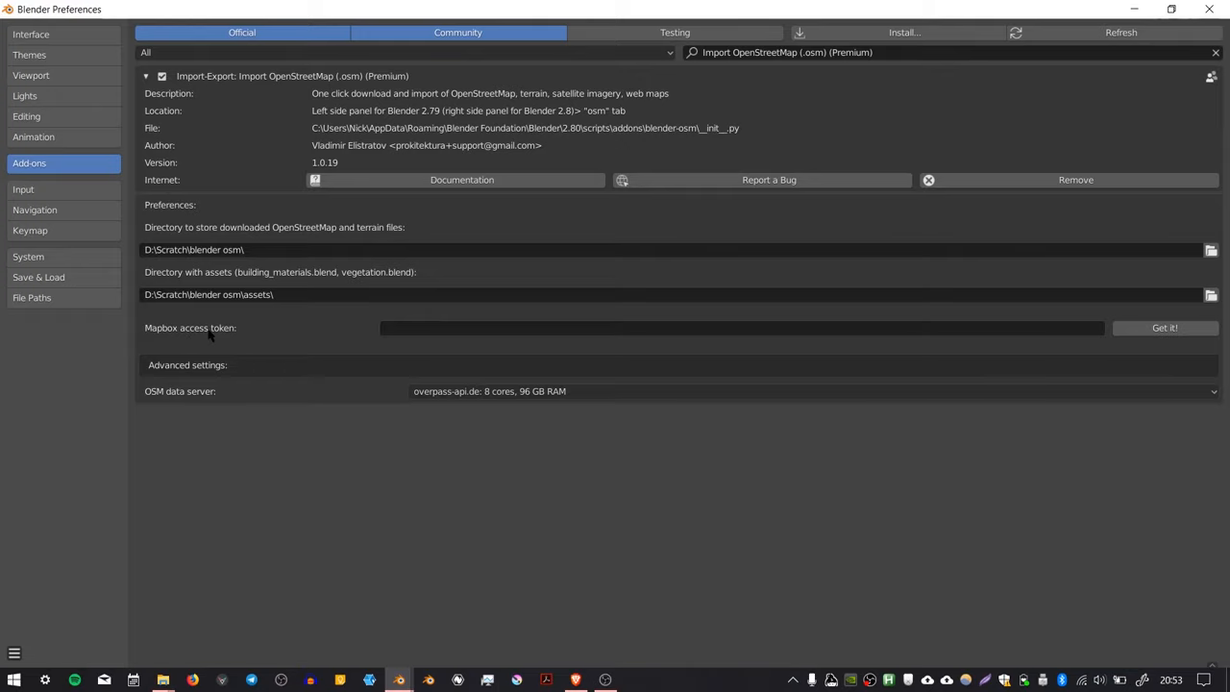
pyautogui.moveTo(1182, 344)
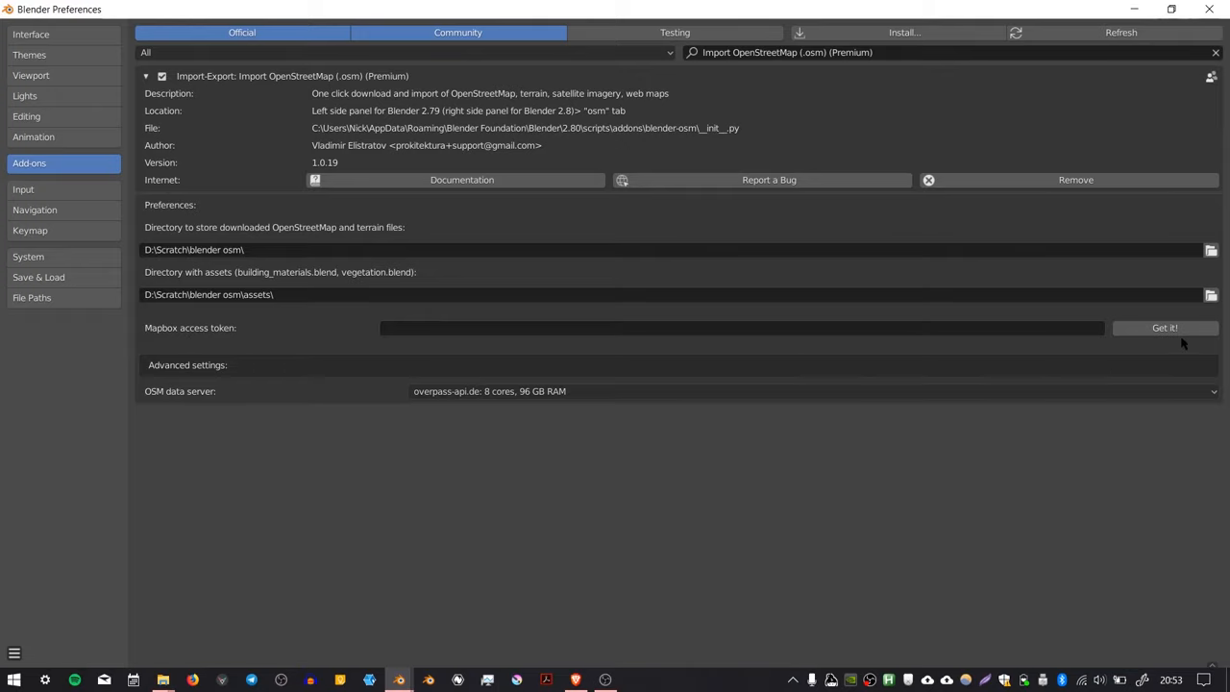
# Paste the default public token from Mapbox into the Mapbox access token field
pyautogui.click(1164, 328)
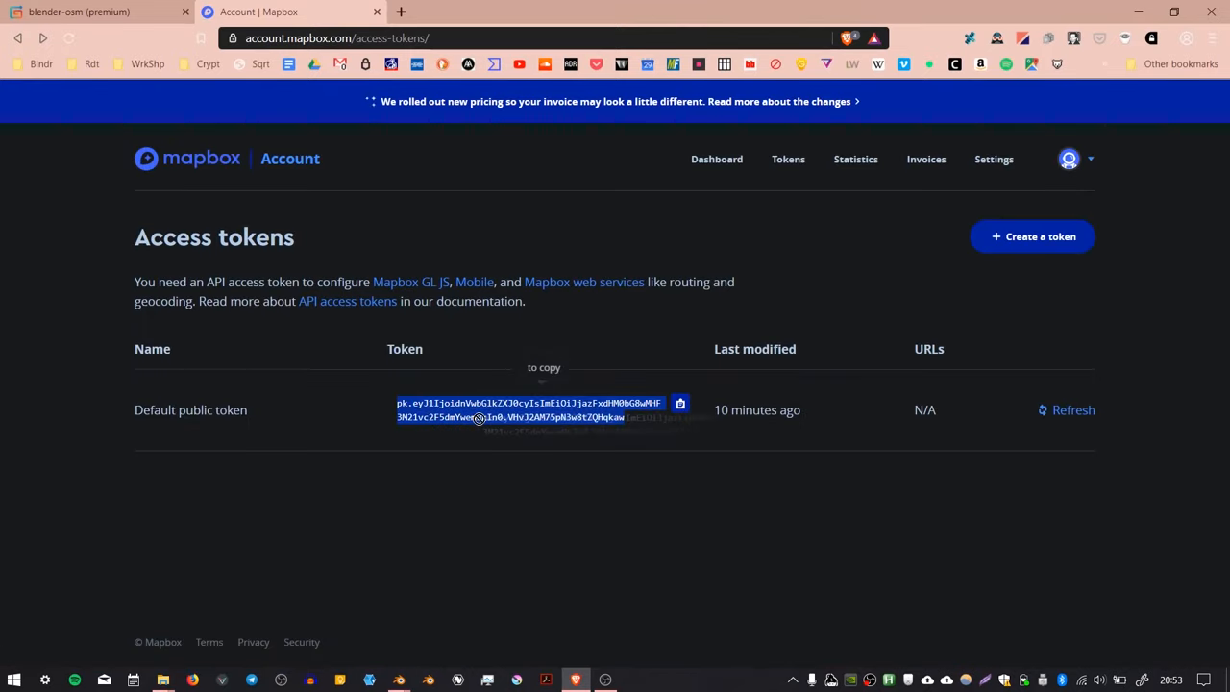
pyautogui.moveTo(538, 435)
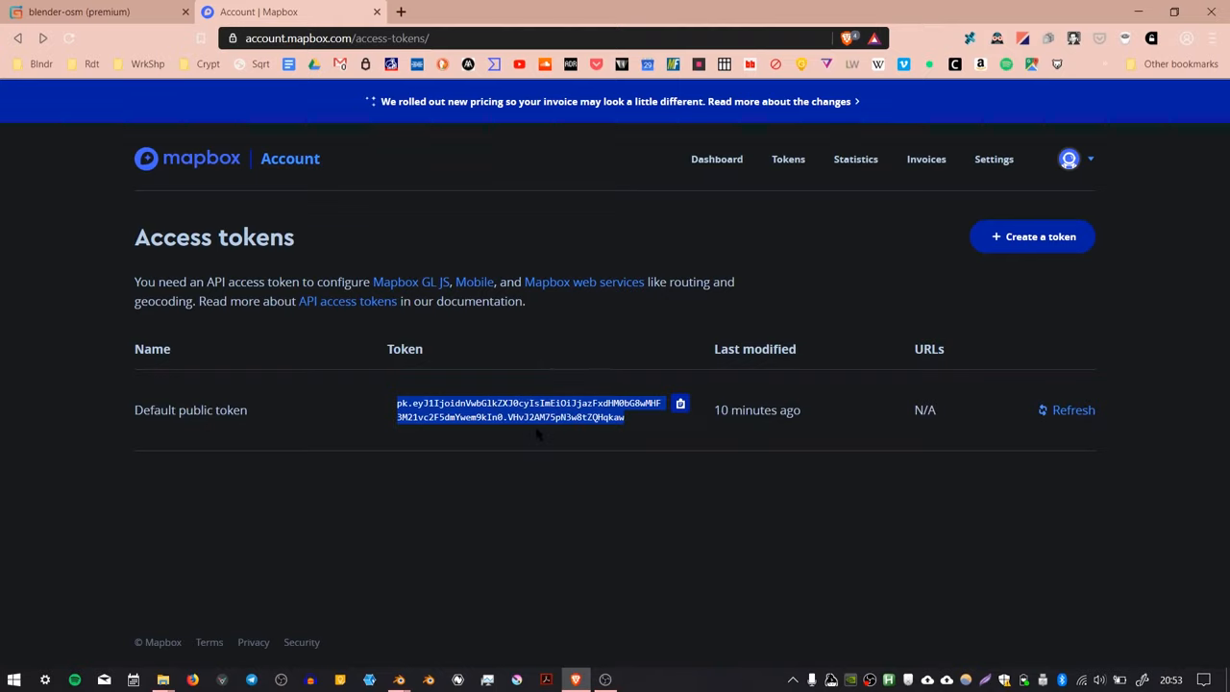
pyautogui.moveTo(398, 678)
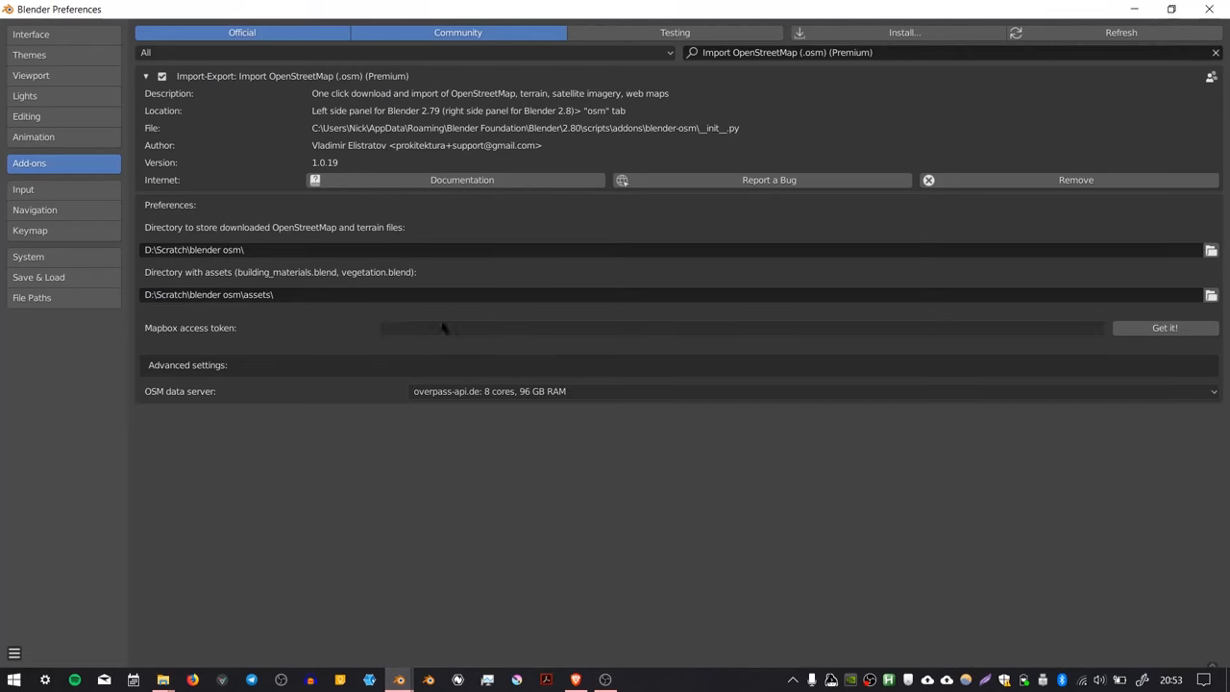
pyautogui.moveTo(529, 332)
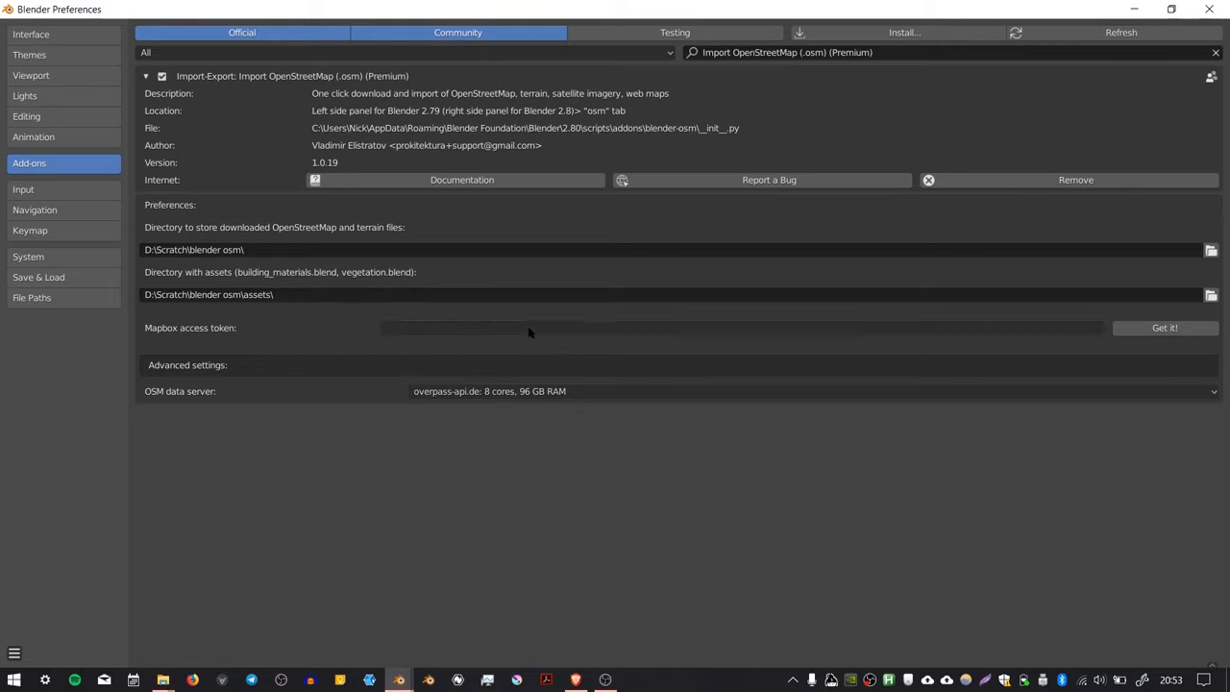
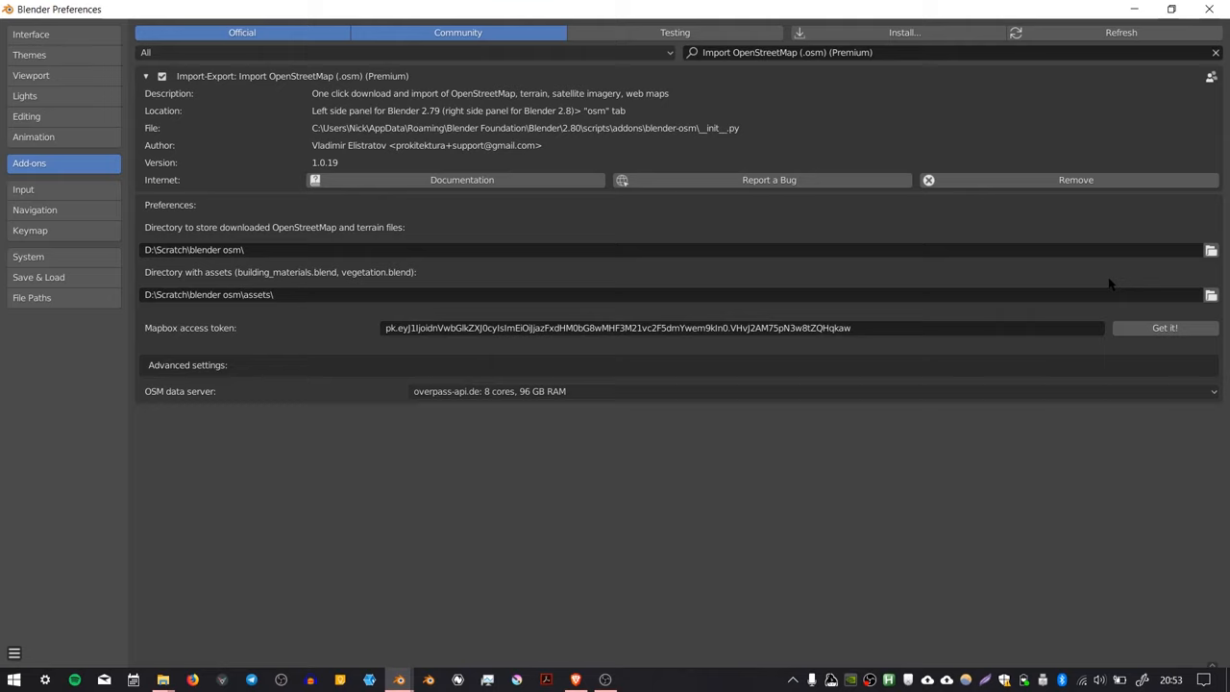
pyautogui.moveTo(695, 249)
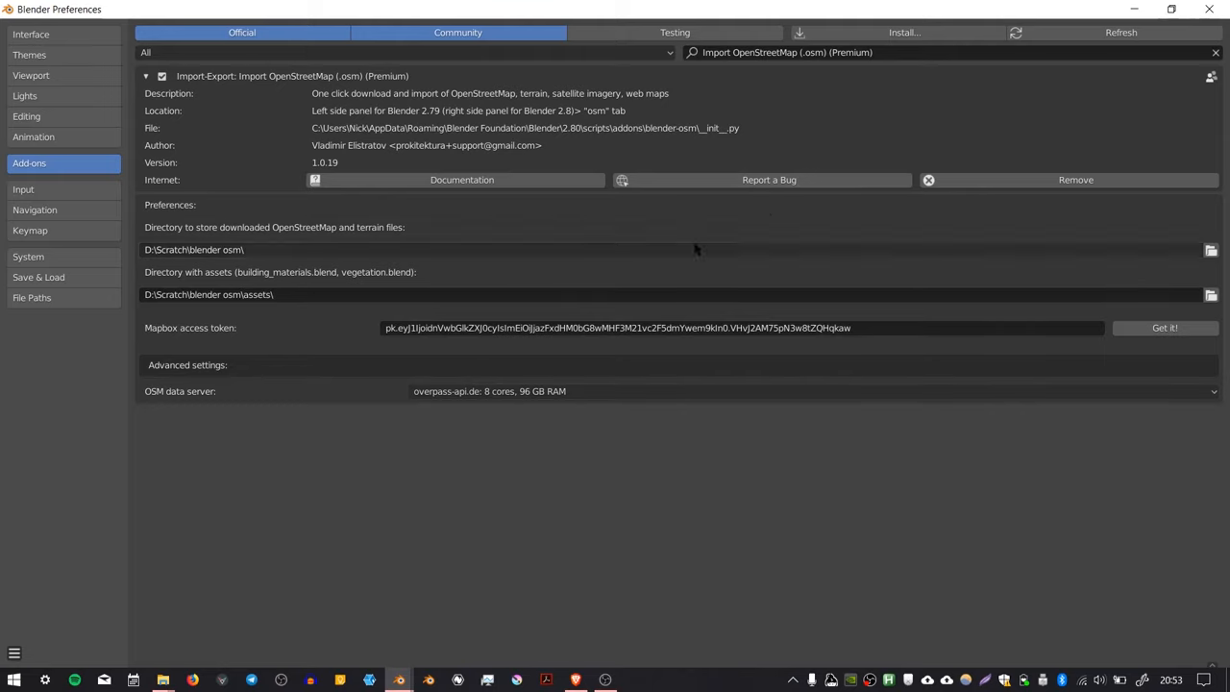
pyautogui.moveTo(1209, 10)
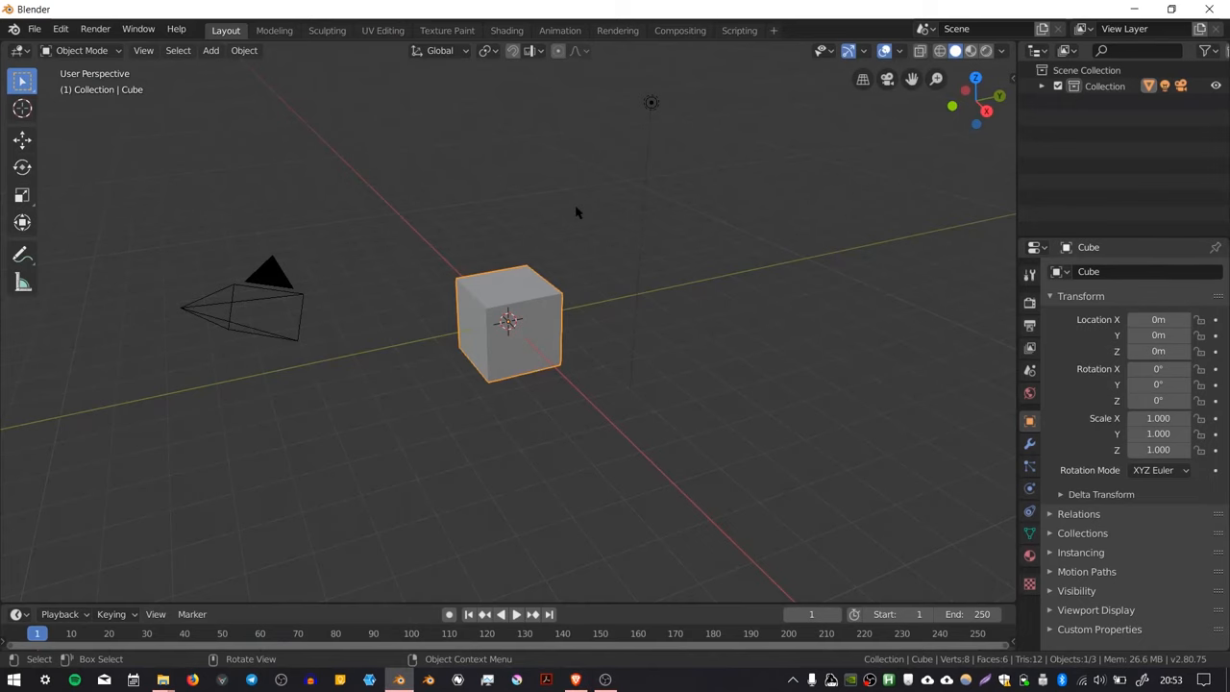
pyautogui.moveTo(738, 387)
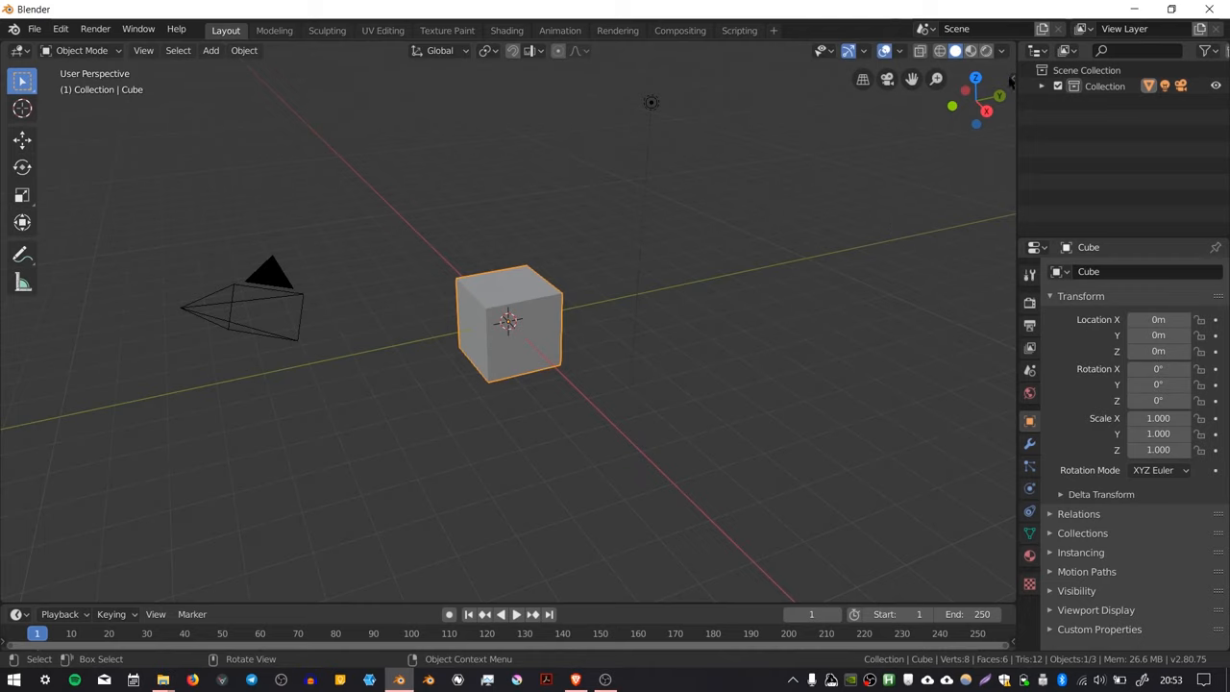
# Close Preferences and show the osm sidebar panel with extent and import settings
pyautogui.press('N')
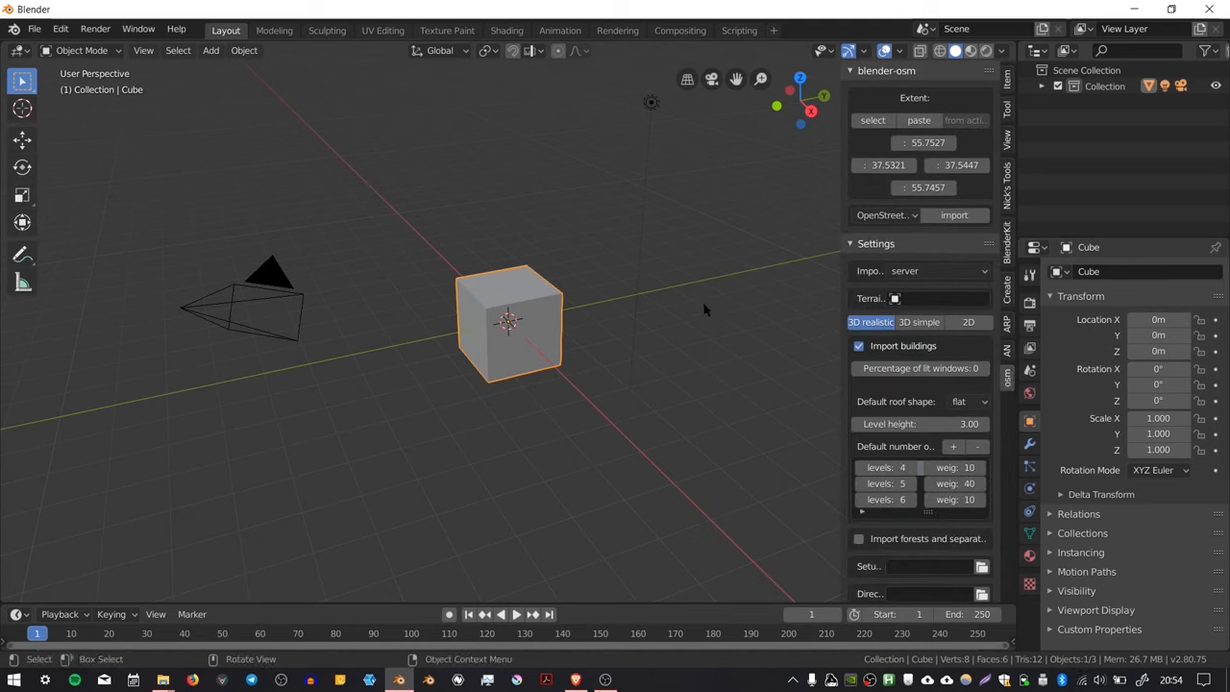
pyautogui.moveTo(709, 171)
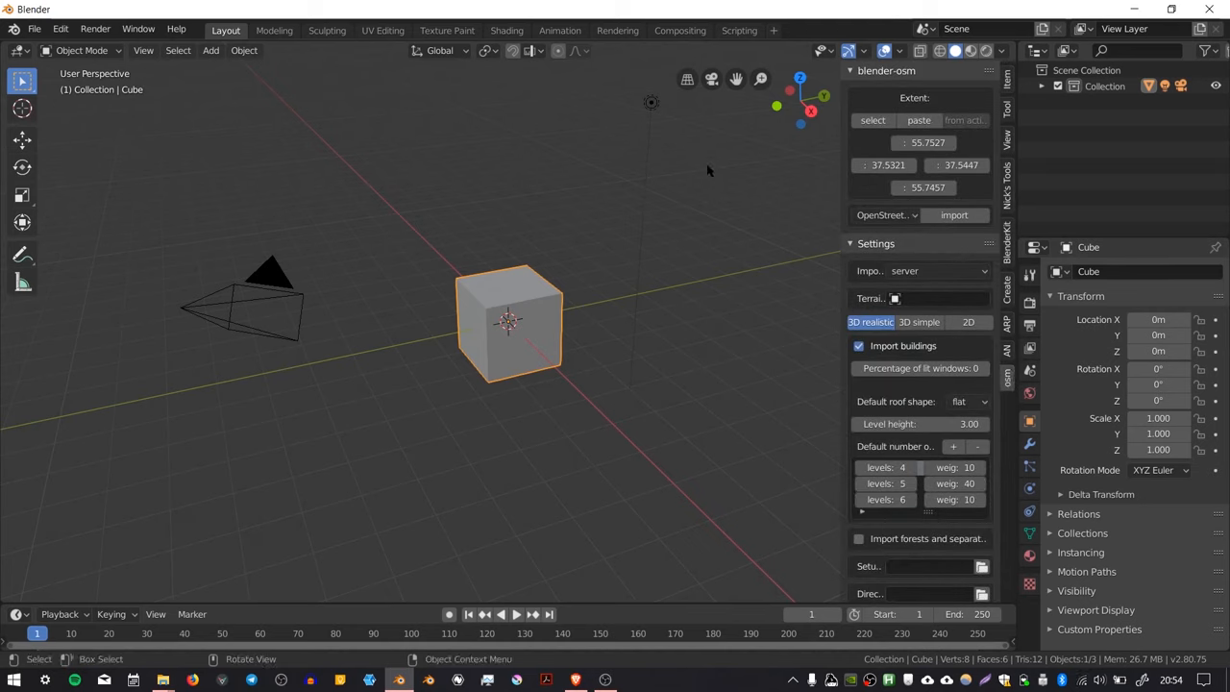
pyautogui.moveTo(778, 167)
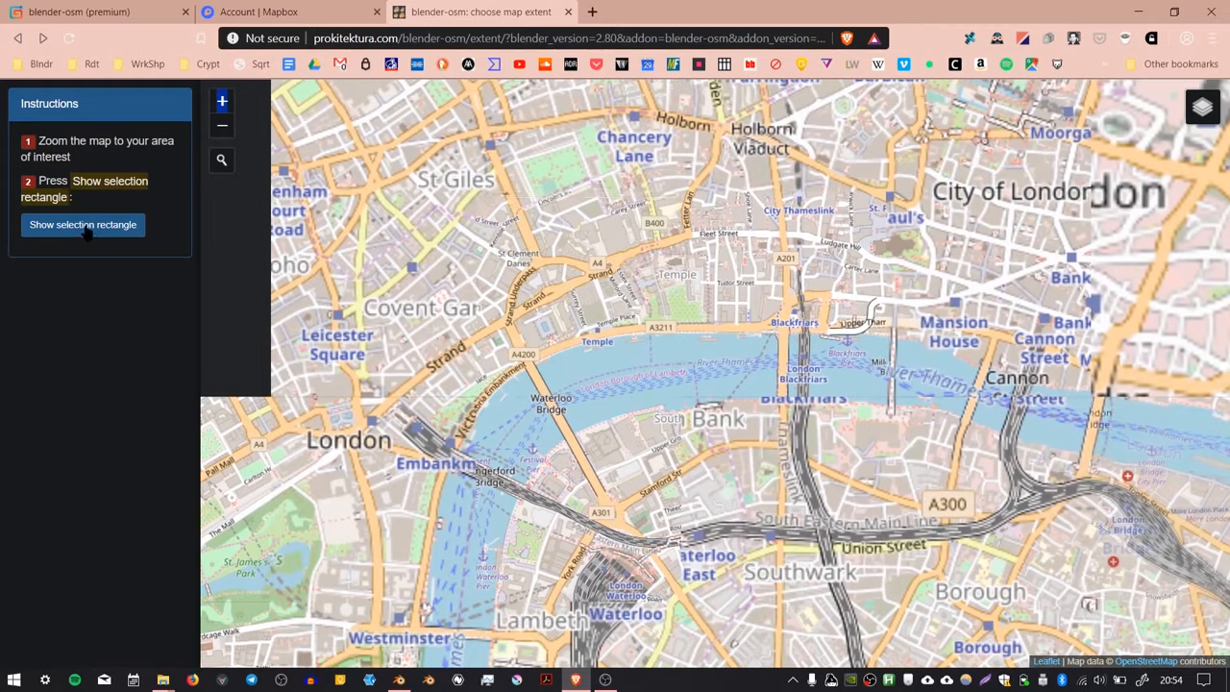
# Drag the extent rectangle over Blackfriars and the Thames, then copy its coordinates
pyautogui.click(83, 224)
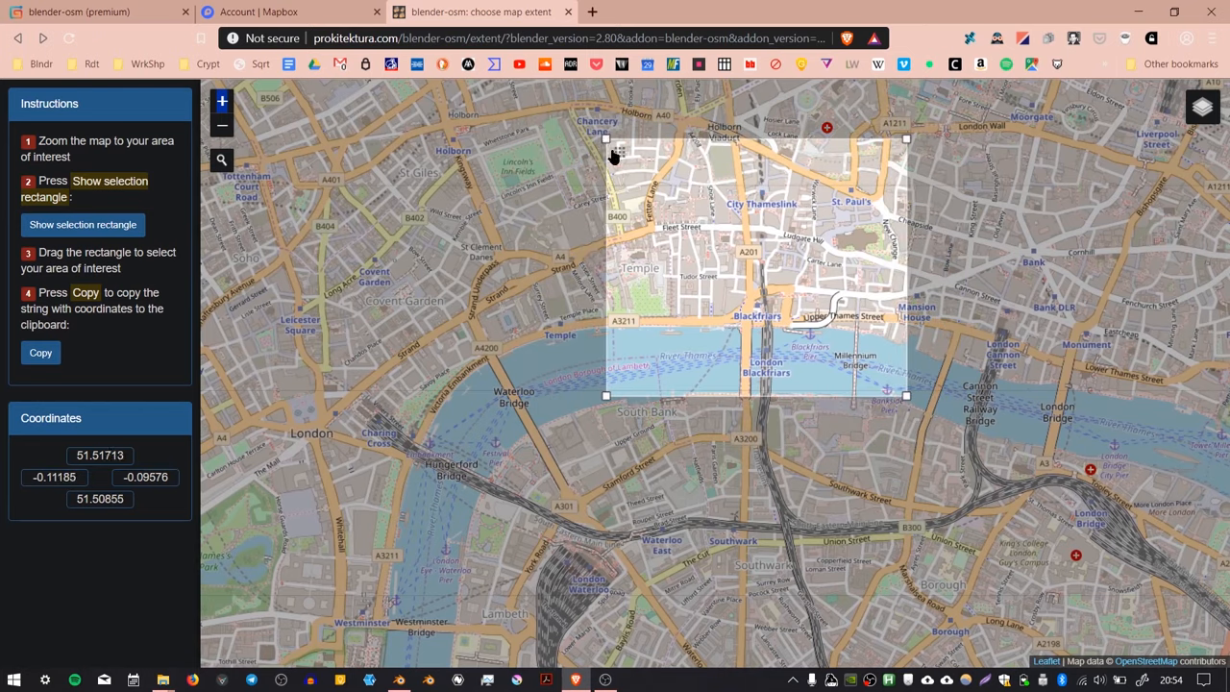
pyautogui.moveTo(613, 157); pyautogui.dragTo(591, 119)
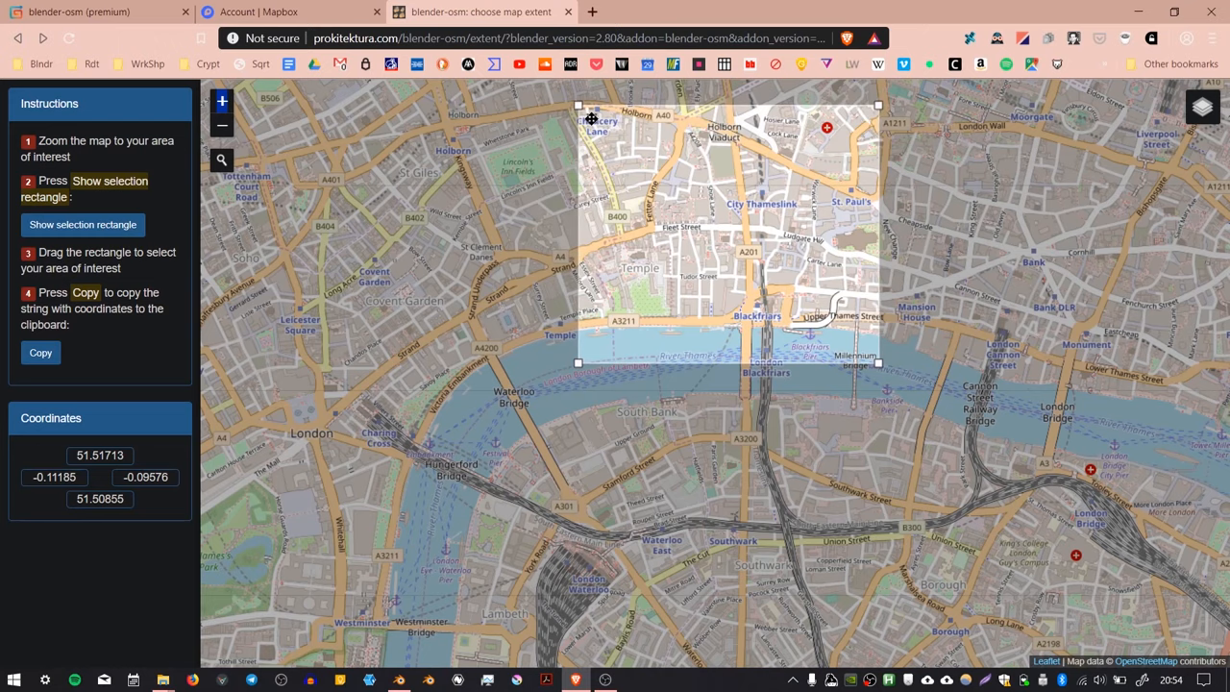
pyautogui.moveTo(592, 119); pyautogui.dragTo(635, 258)
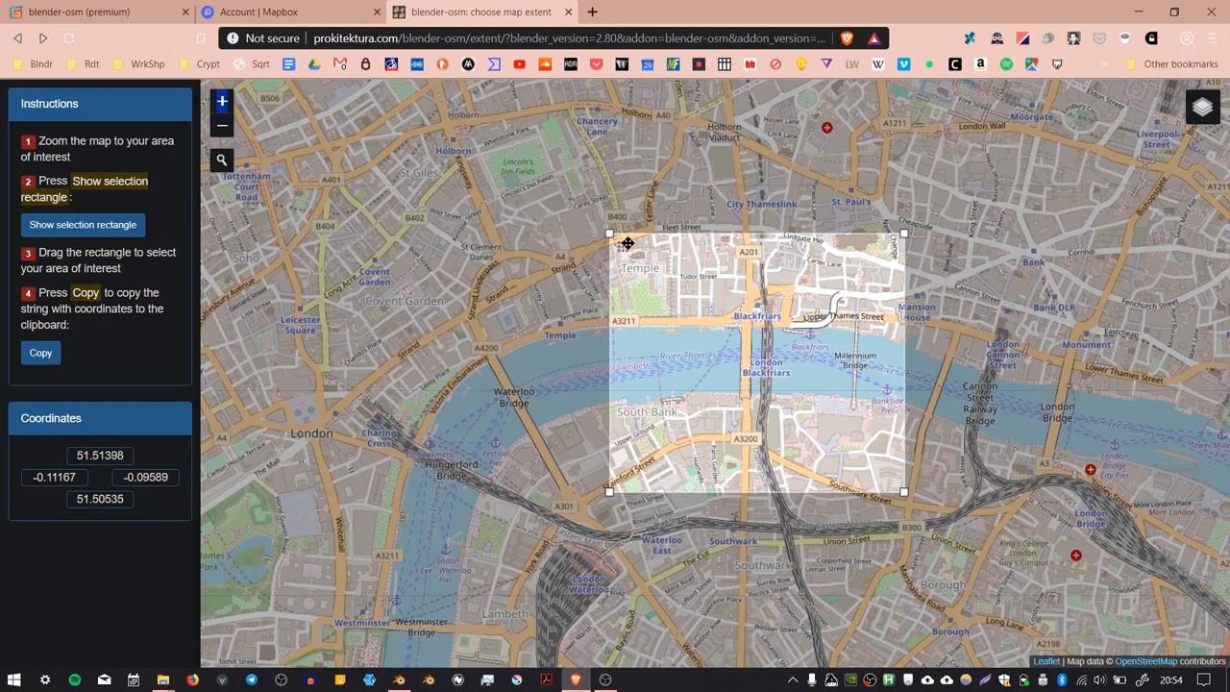
pyautogui.moveTo(768, 320)
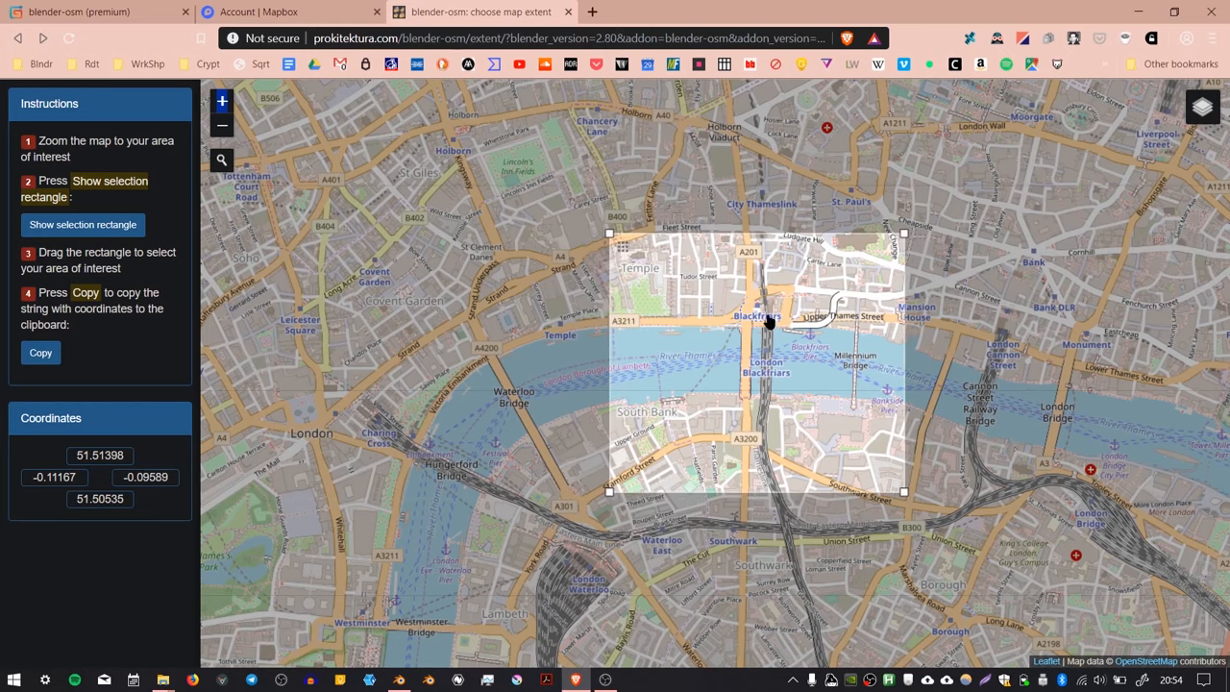
pyautogui.moveTo(40, 352)
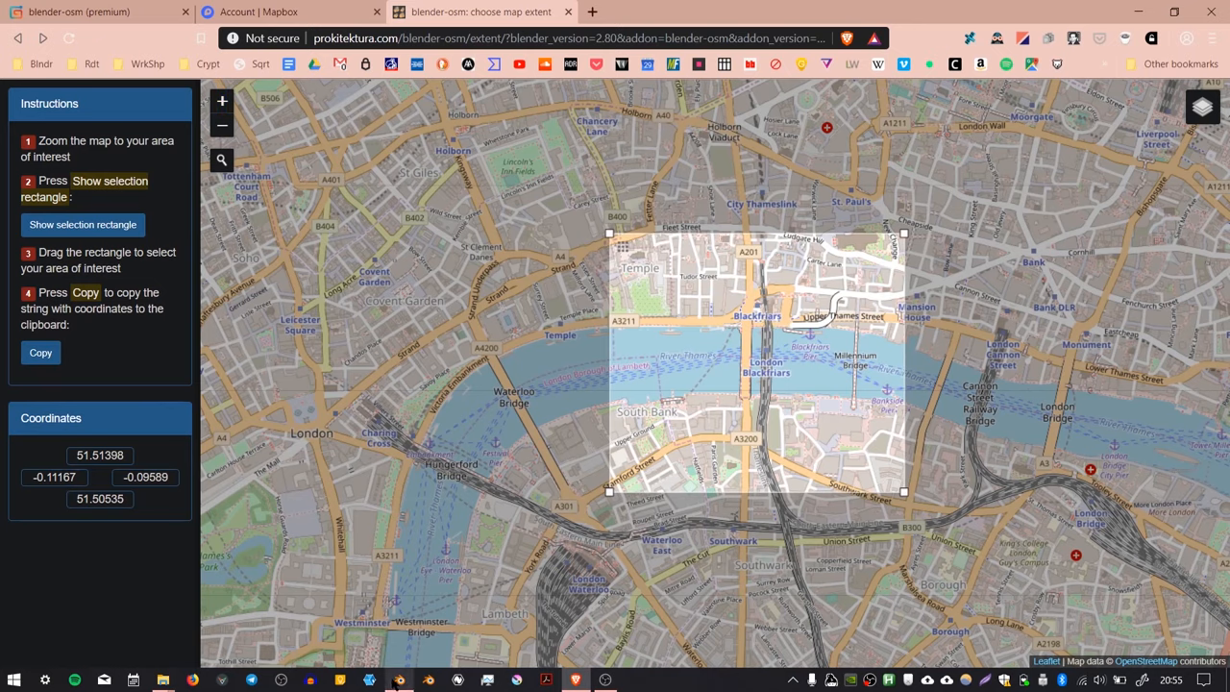
pyautogui.click(393, 680)
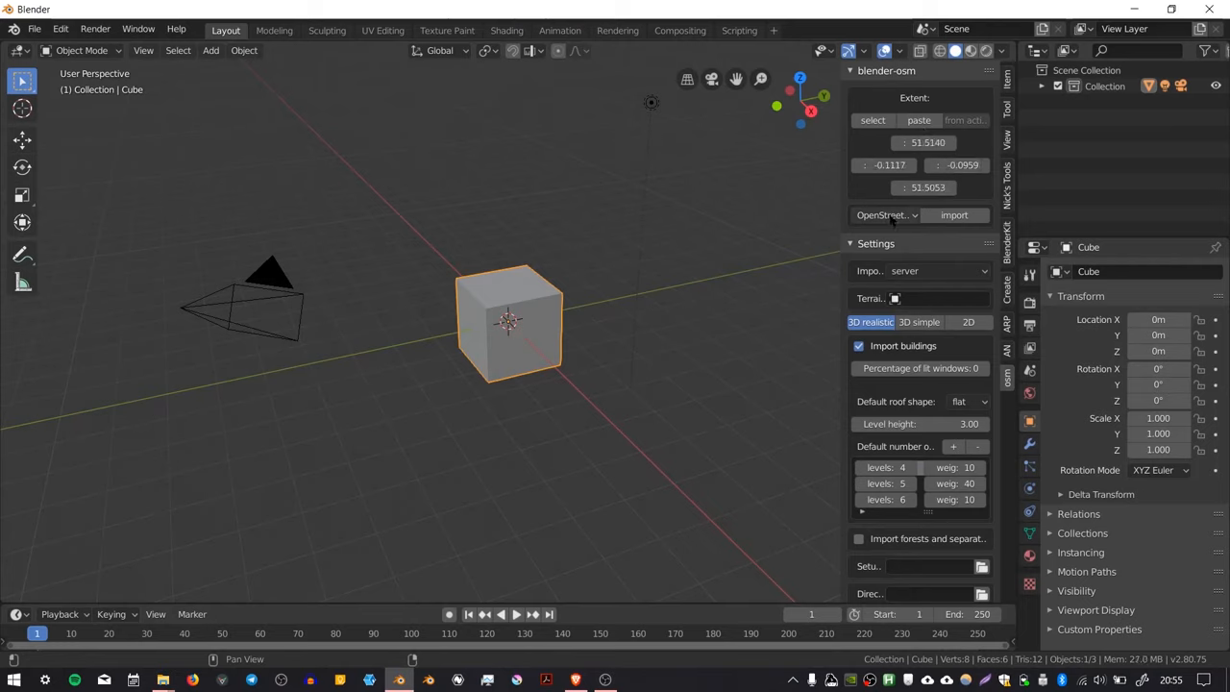
# Import the London extent as a Terrain object via blender-osm
pyautogui.click(884, 215)
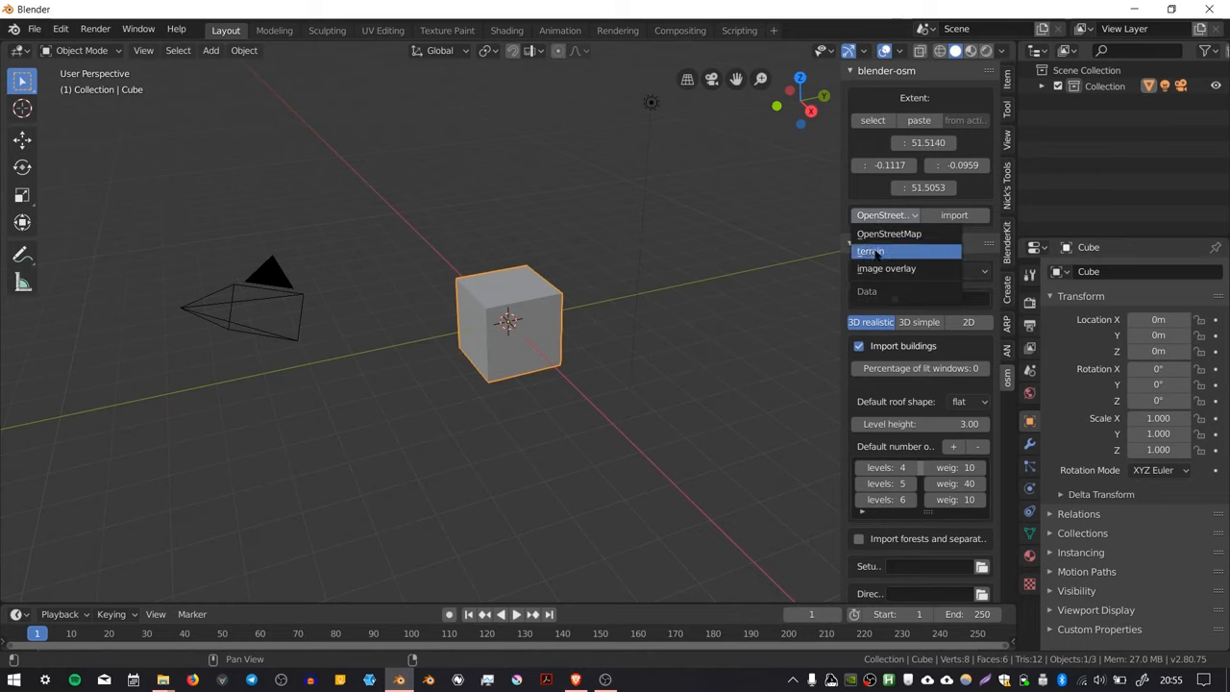
pyautogui.click(871, 251)
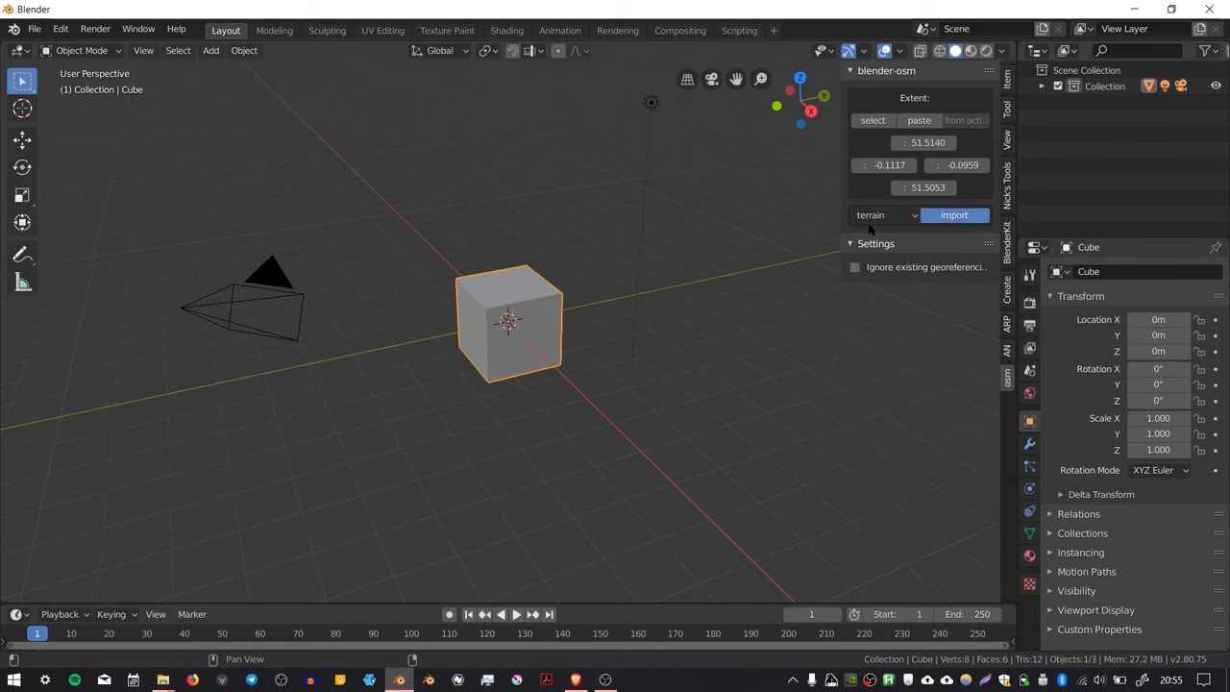
pyautogui.click(955, 214)
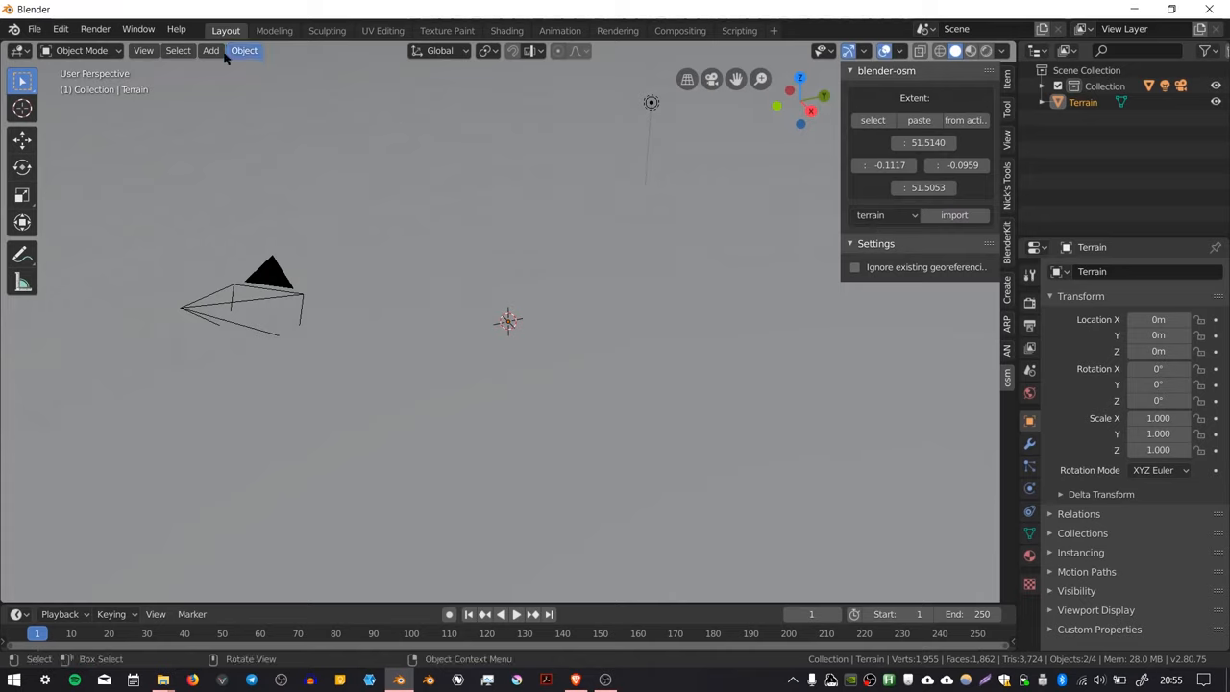
pyautogui.click(144, 51)
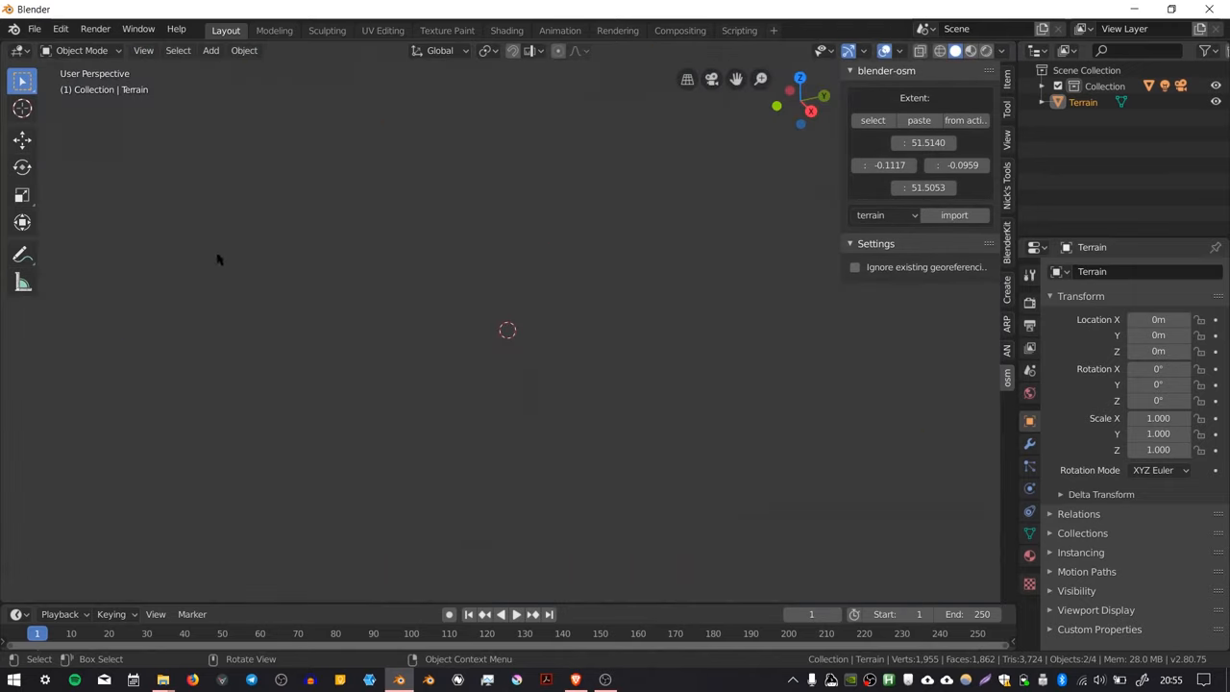
pyautogui.moveTo(602, 293)
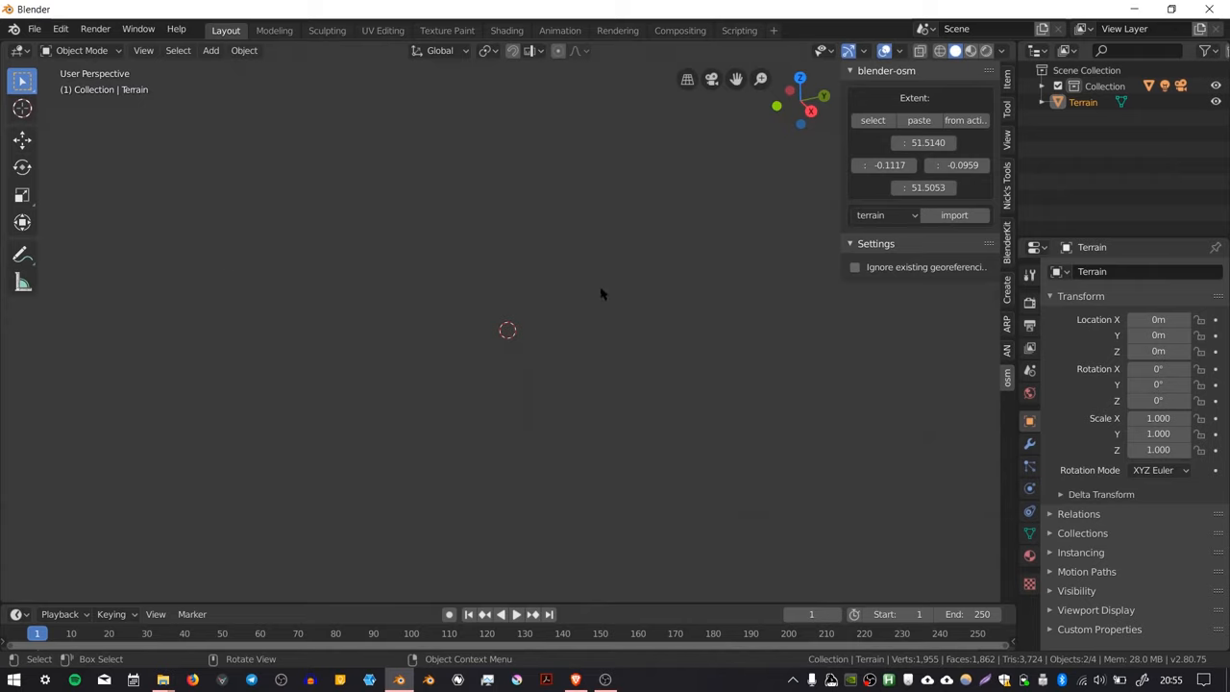
pyautogui.moveTo(761, 183)
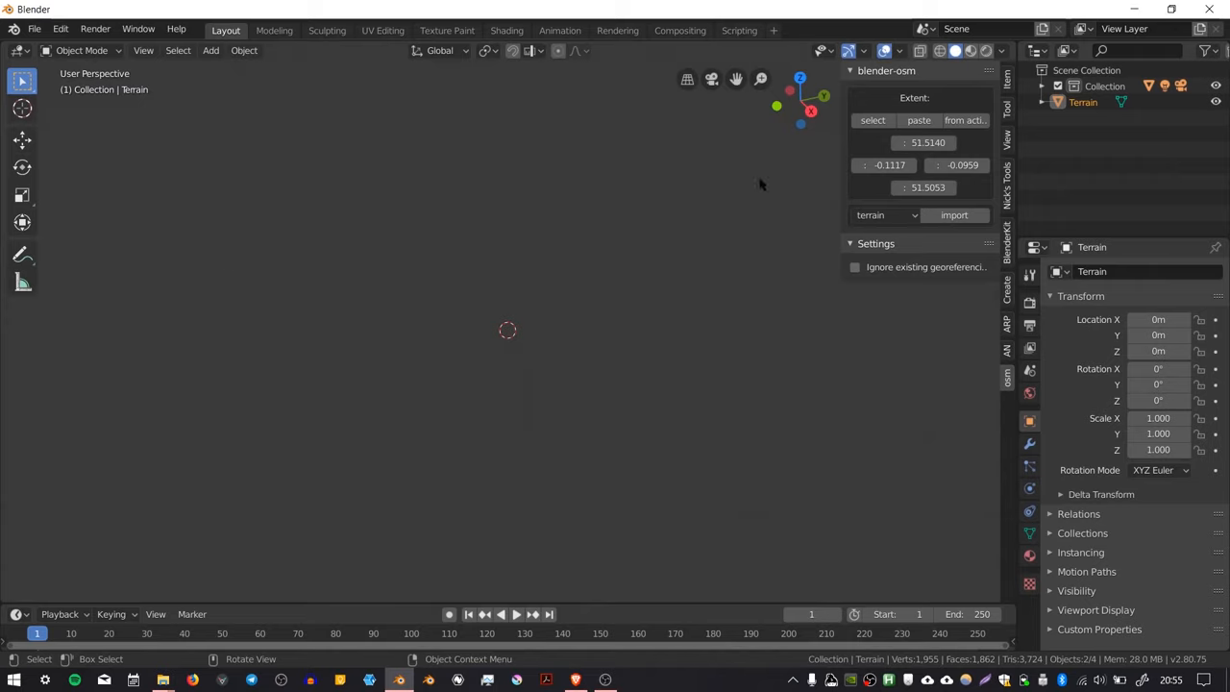
# Set the viewport's Clip End to 100 in the View tab
pyautogui.click(1007, 135)
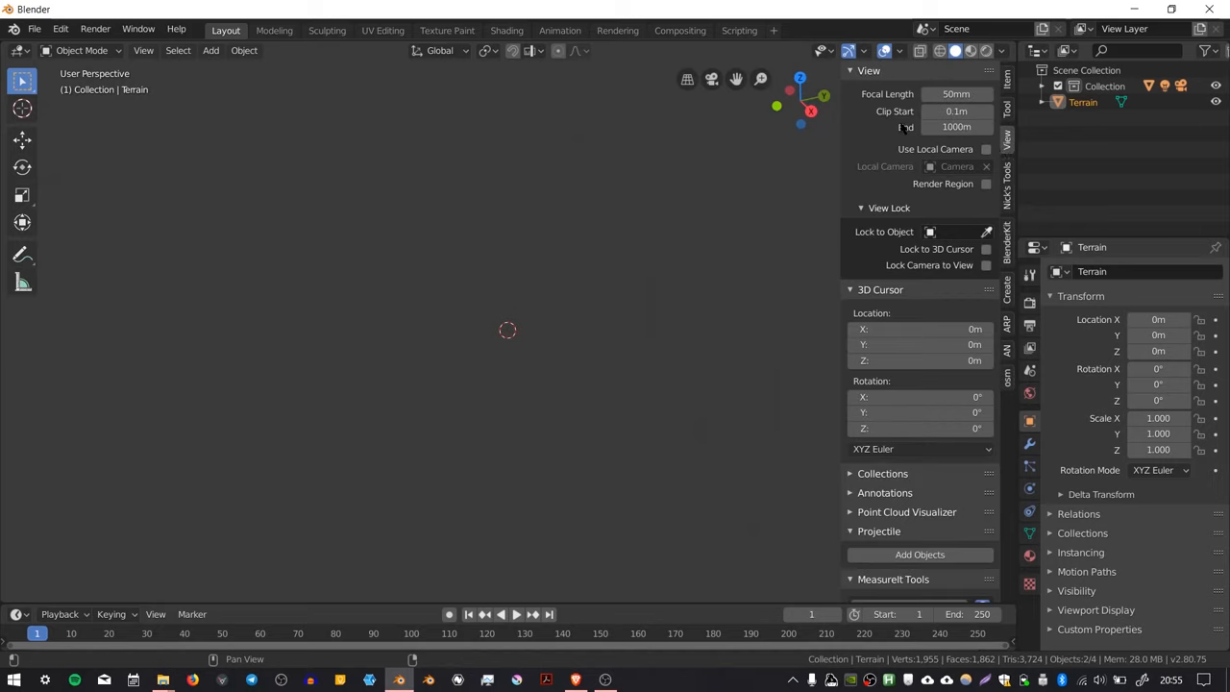
pyautogui.click(957, 127)
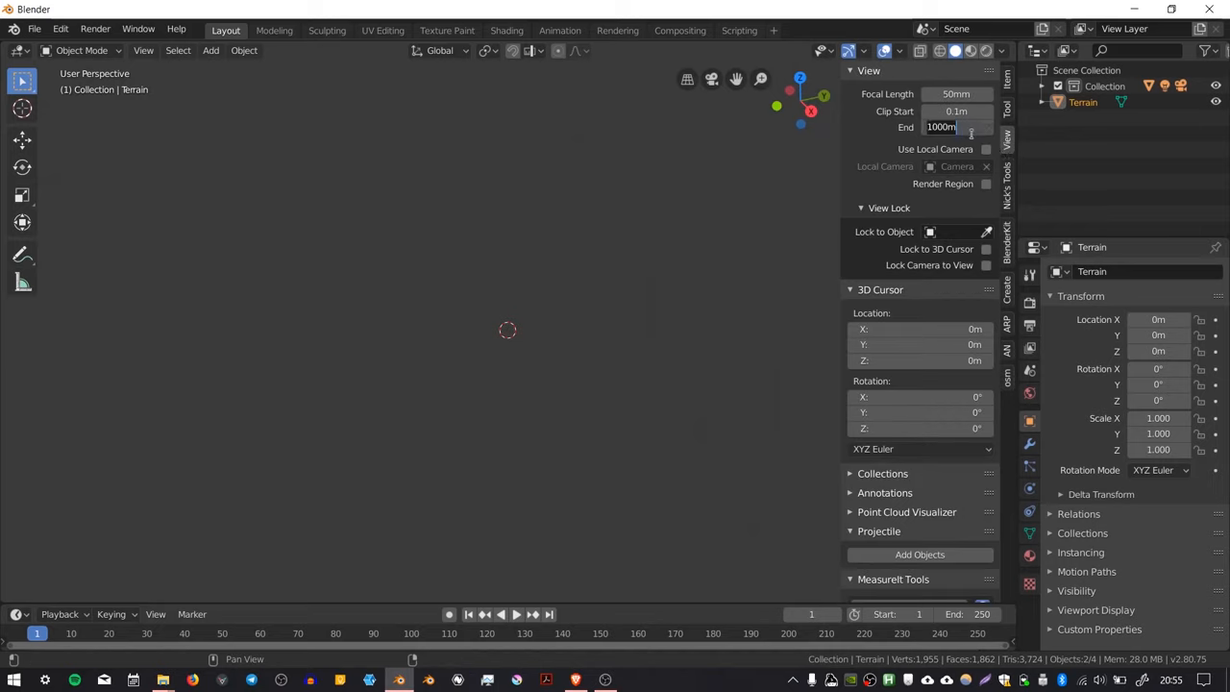
pyautogui.write('100')
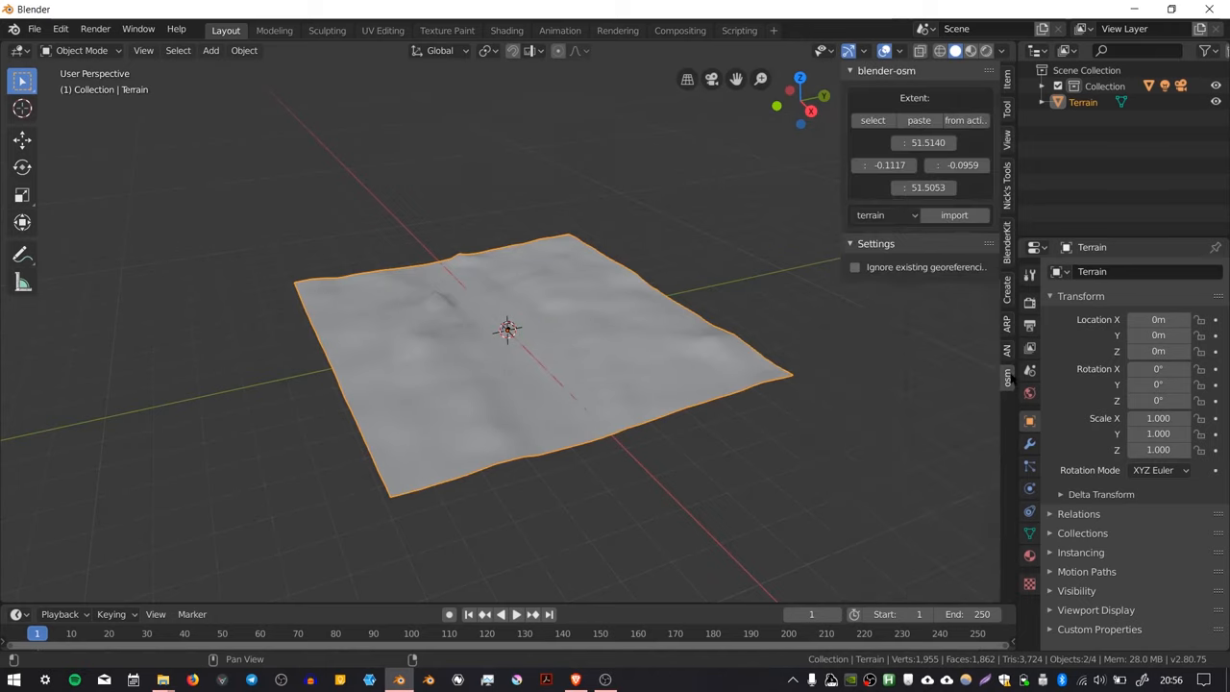
# Import OpenStreetMap buildings, water, vegetation and roads in 3D simple mode
pyautogui.click(882, 214)
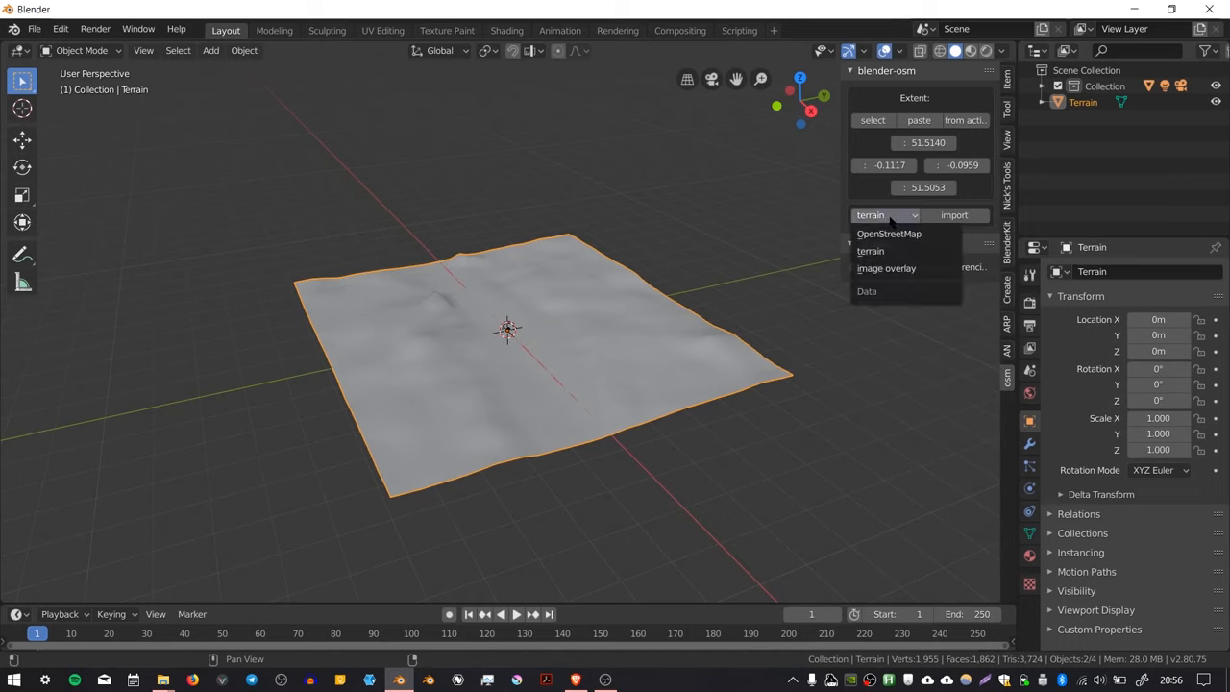
pyautogui.click(889, 233)
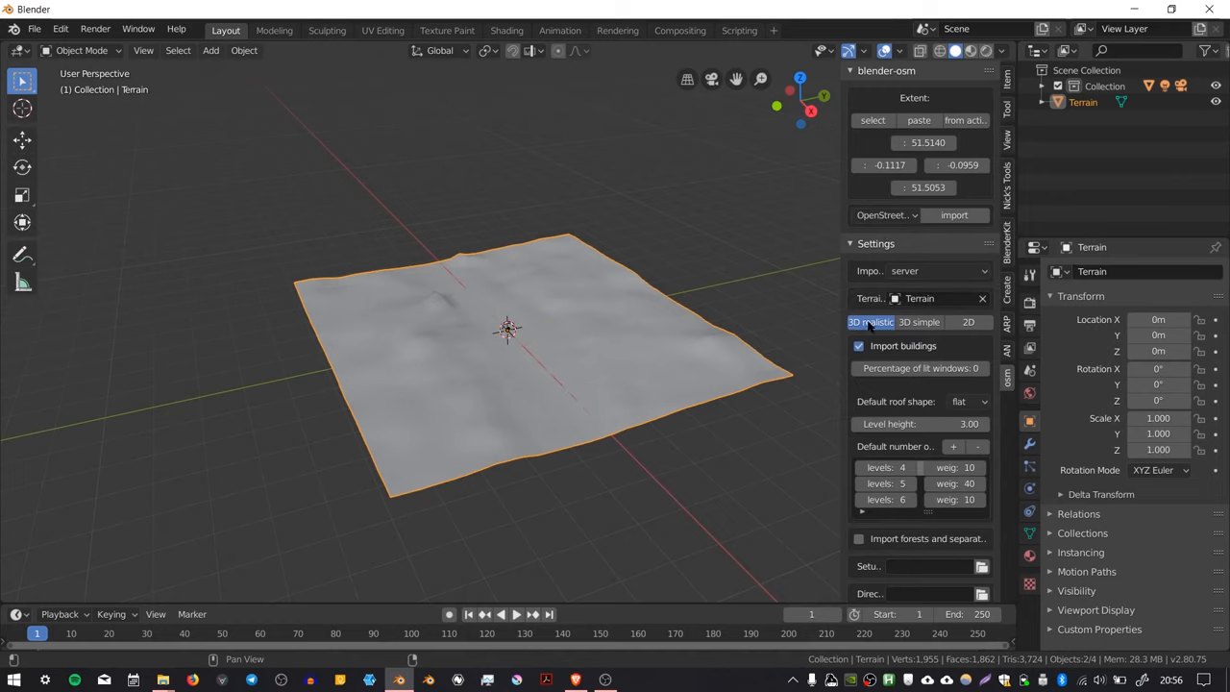
pyautogui.click(917, 321)
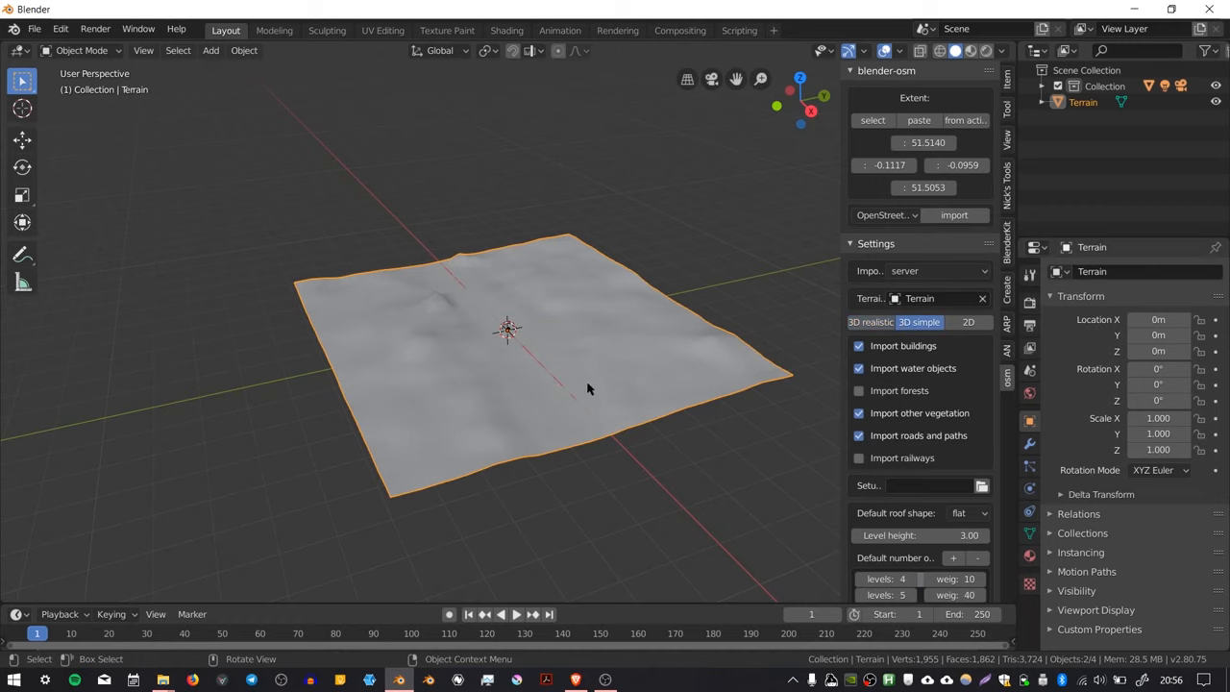
pyautogui.click(870, 322)
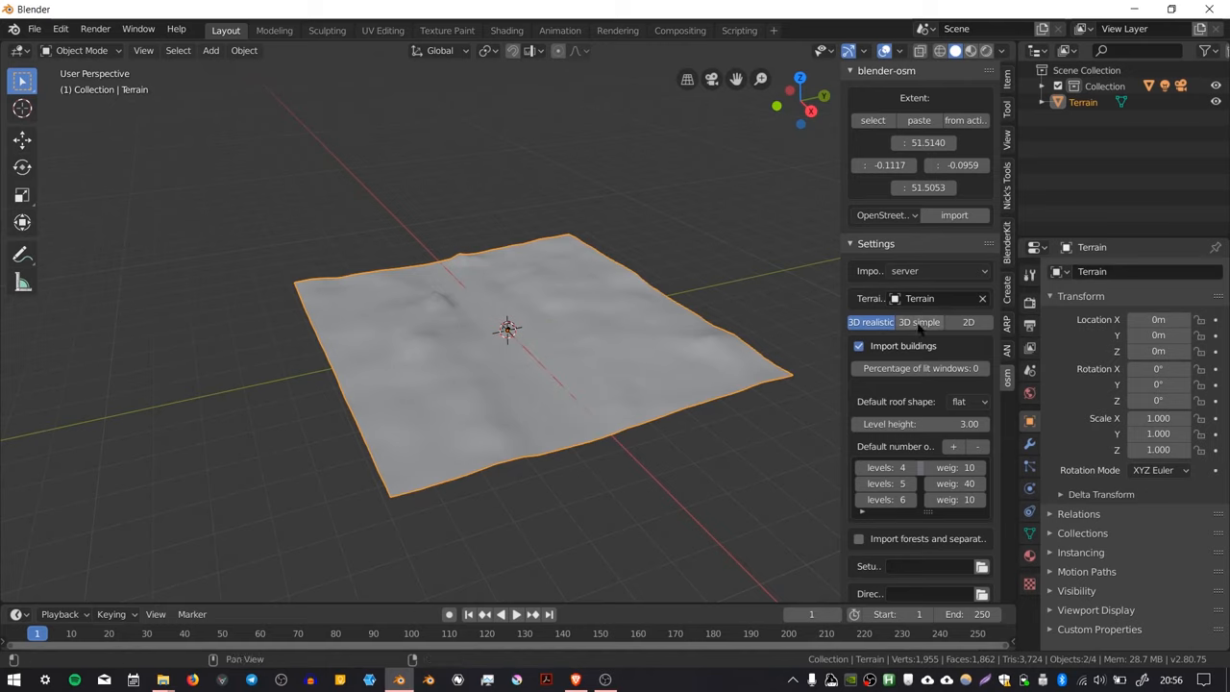
pyautogui.click(919, 322)
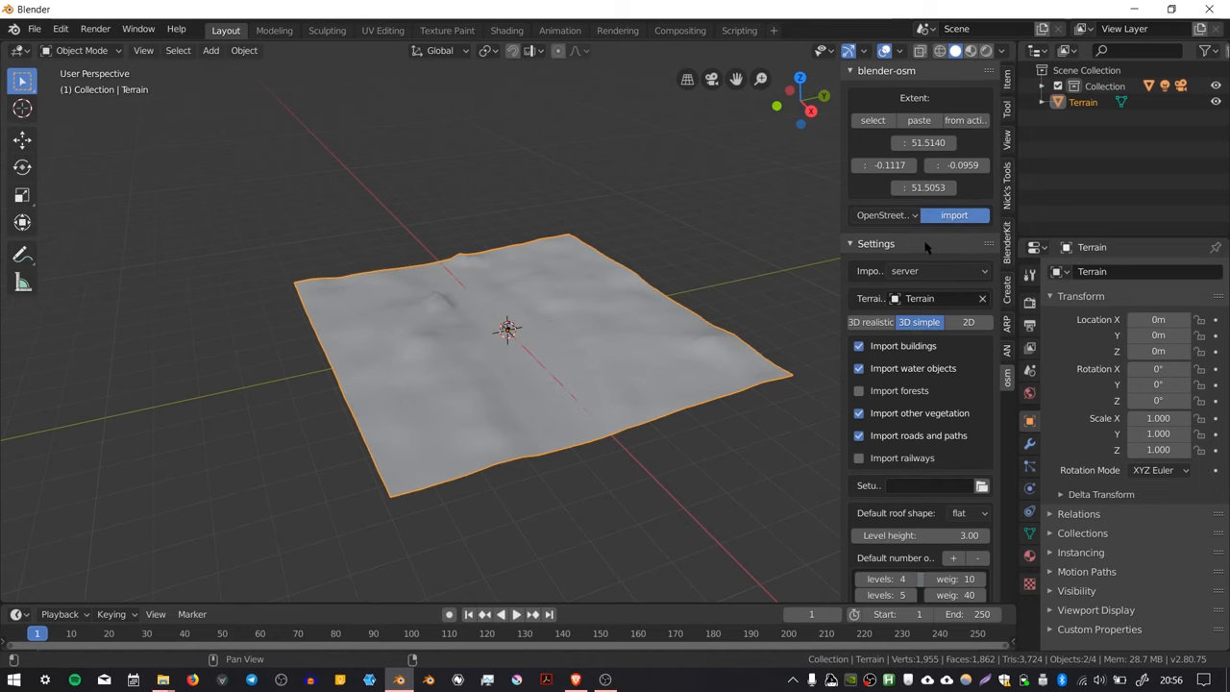
pyautogui.click(955, 214)
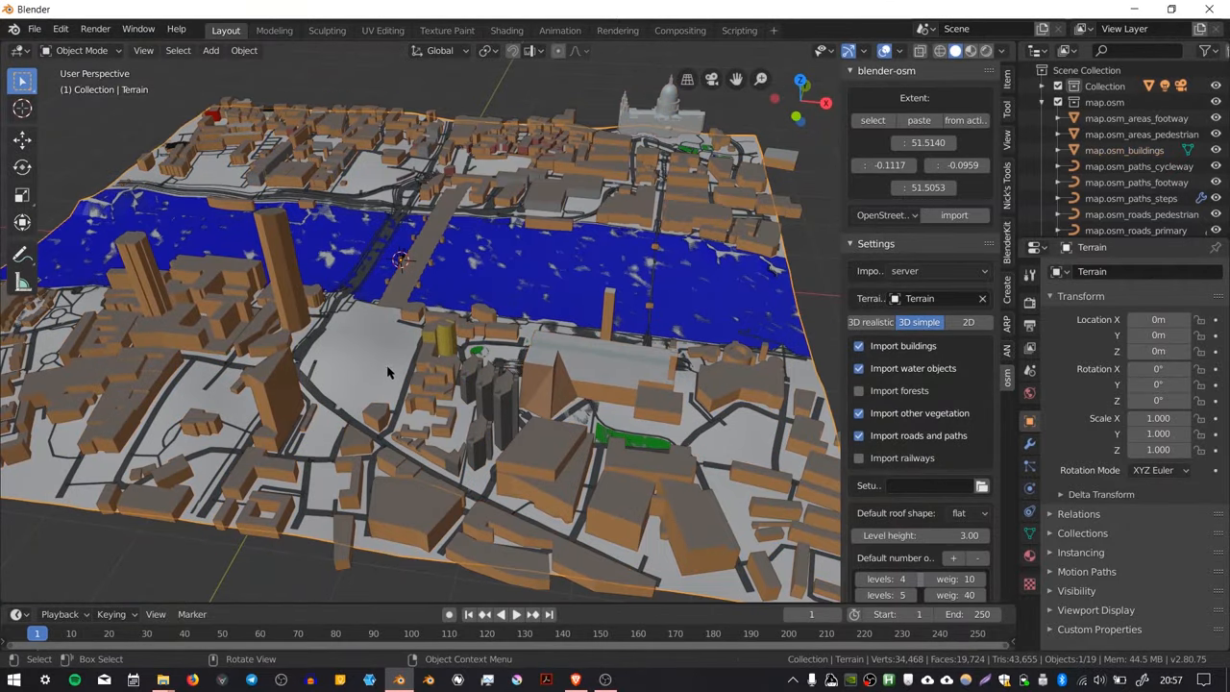
pyautogui.moveTo(420, 228)
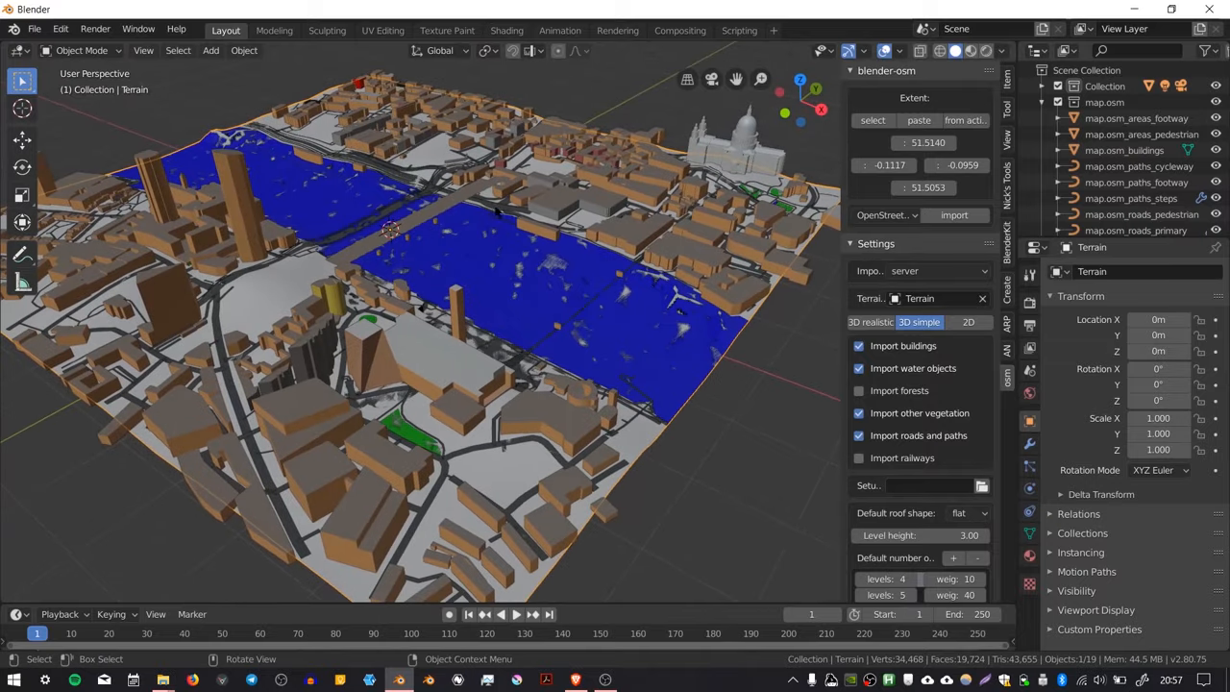
# Open the import type list after the OSM import finishes
pyautogui.click(884, 214)
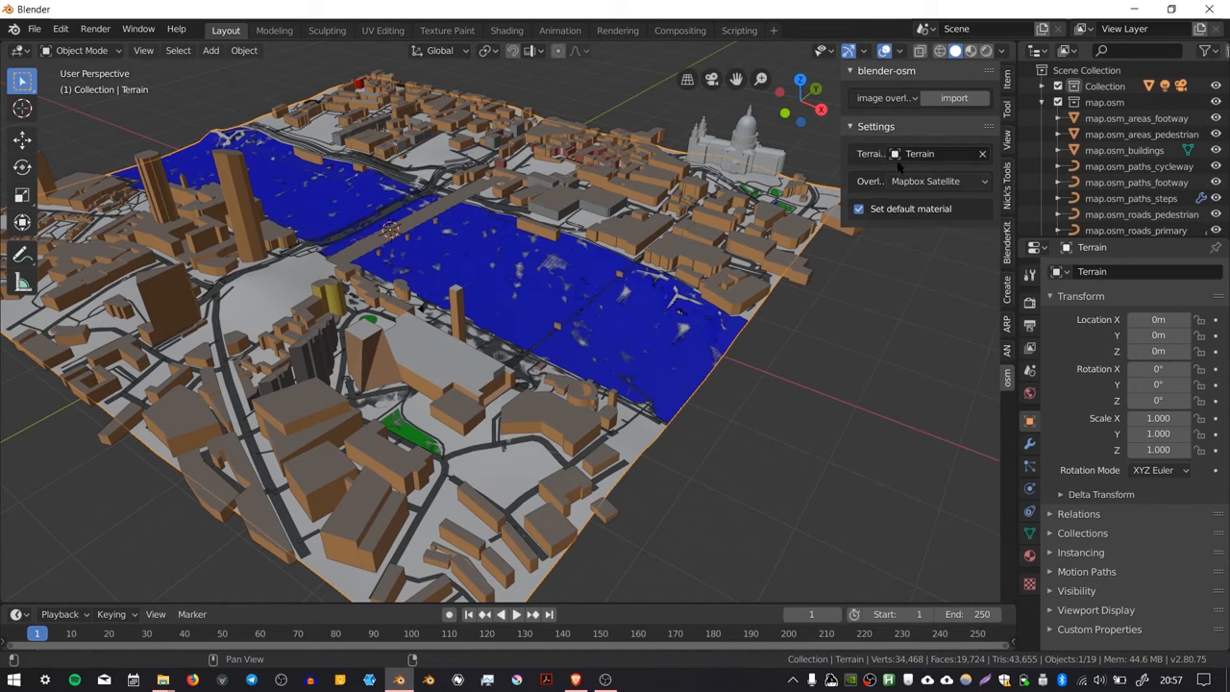
# Start importing the Mapbox Satellite image overlay onto the Terrain
pyautogui.click(954, 97)
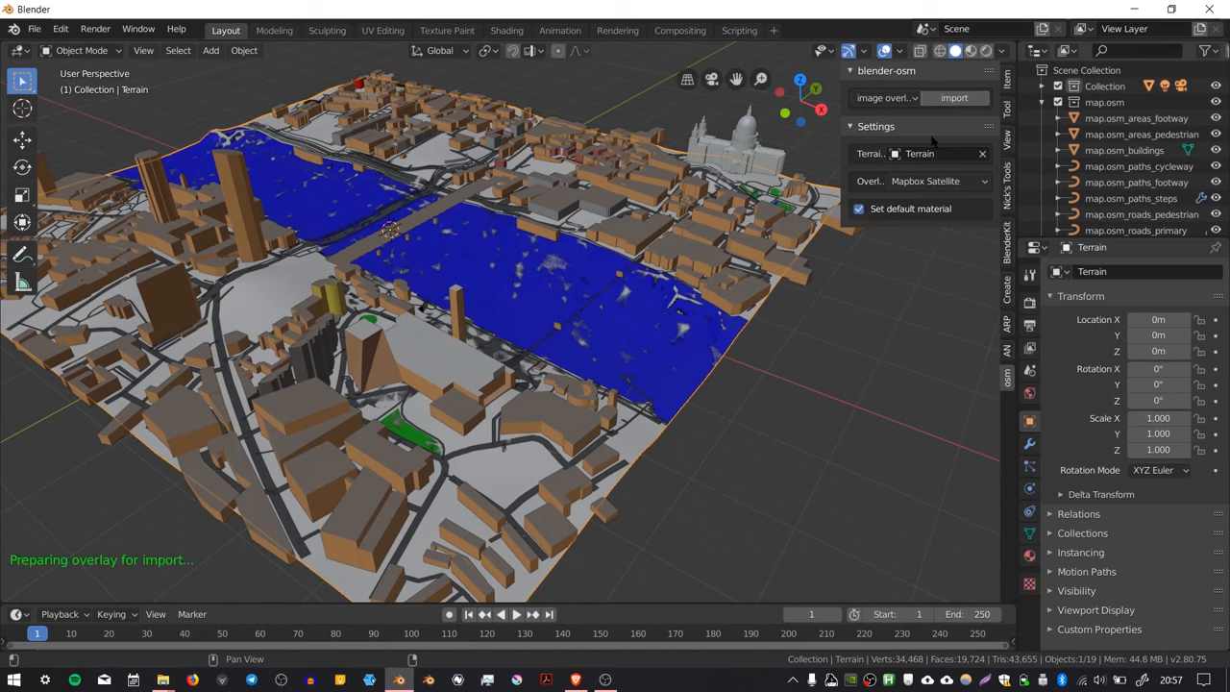